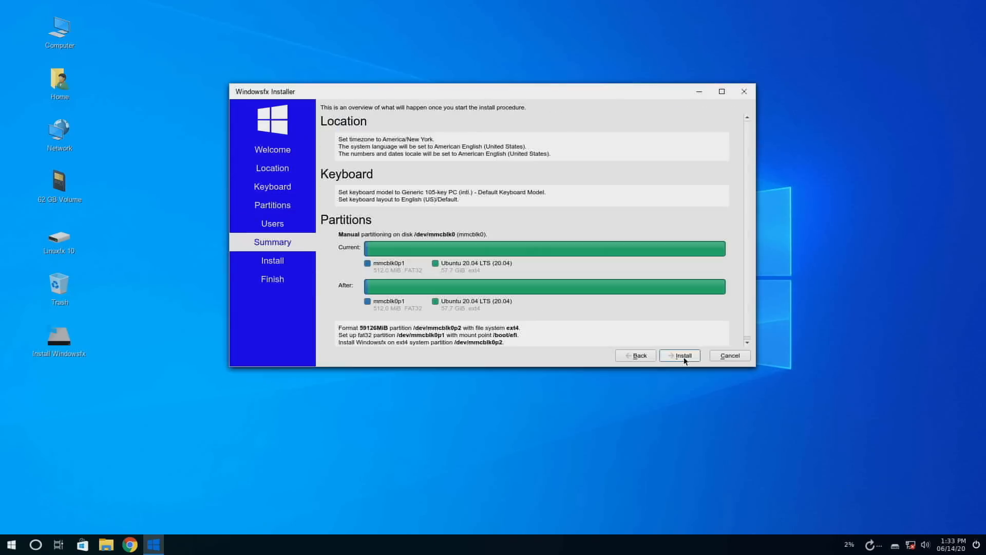
# Start installing Windowsfx with the summarized timezone, keyboard and partition settings.
pyautogui.click(681, 355)
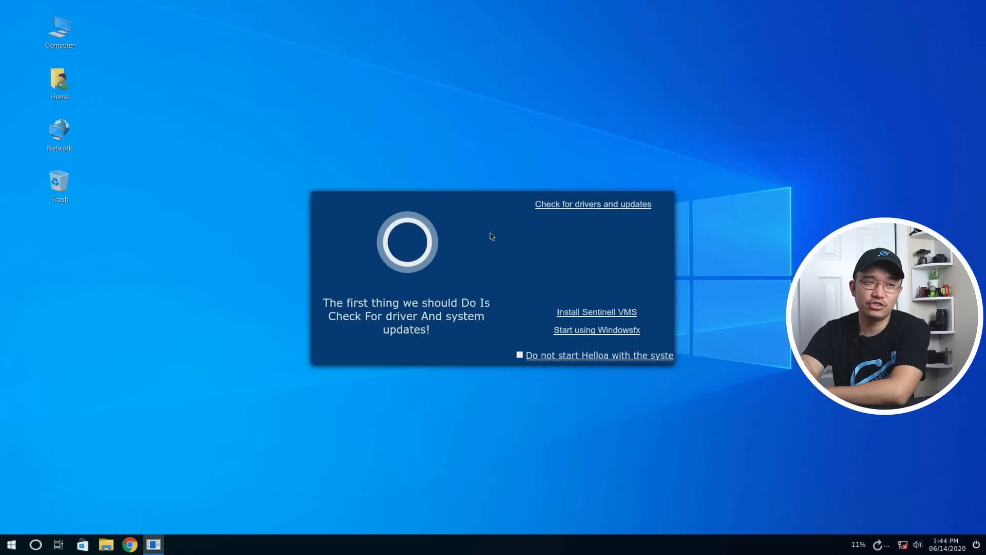
pyautogui.moveTo(221, 374)
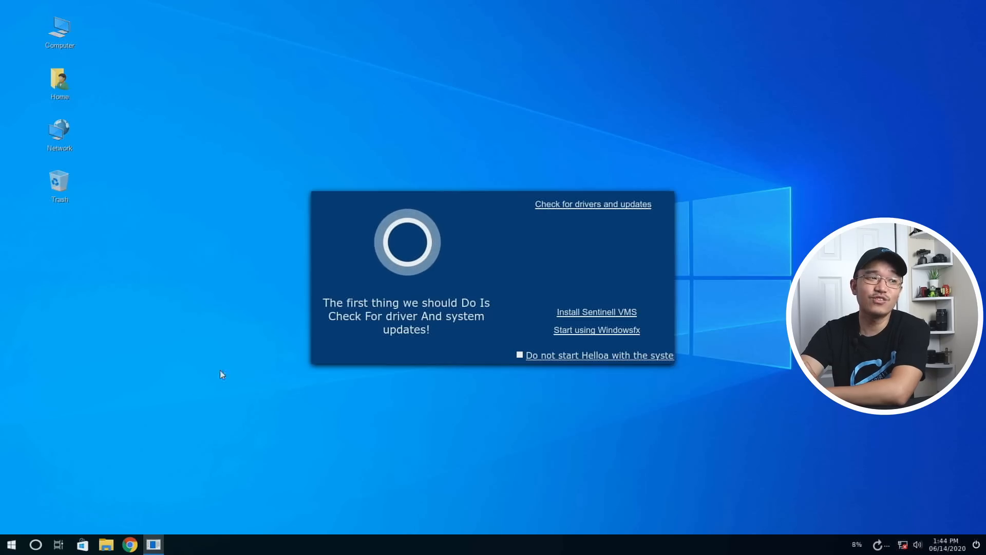
pyautogui.moveTo(433, 368)
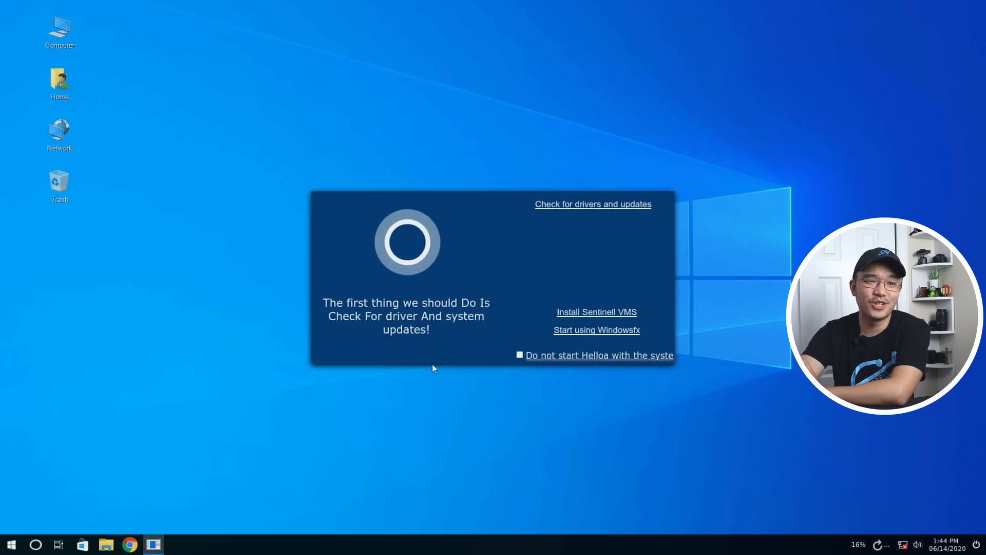
pyautogui.moveTo(421, 439)
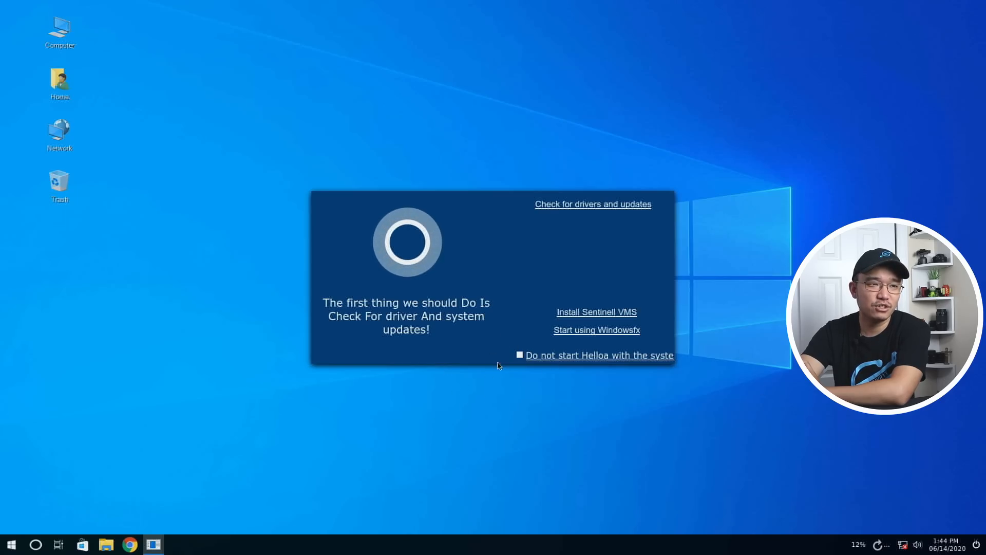
pyautogui.moveTo(592, 270)
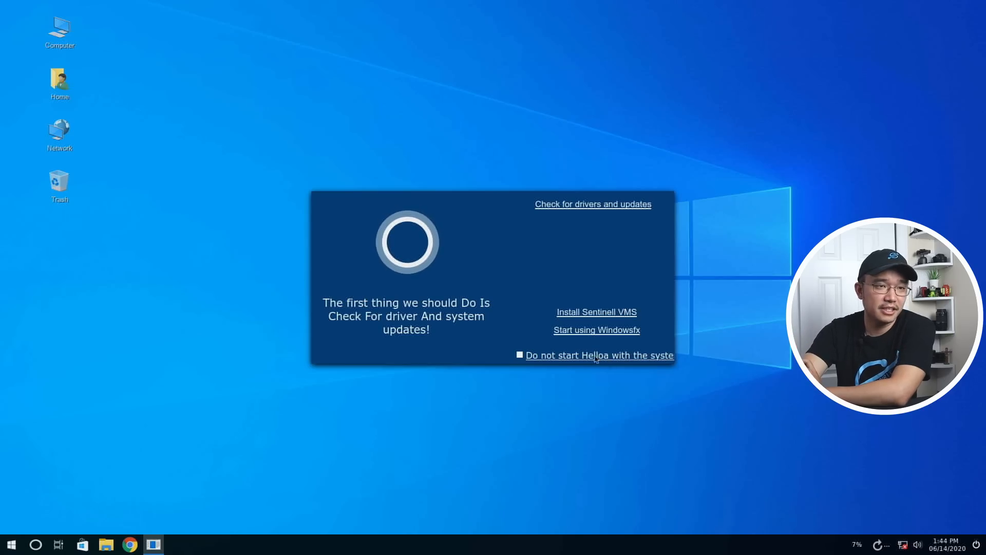
# Tick 'Do not start Helloa with the system' and close the Helloa window.
pyautogui.click(520, 355)
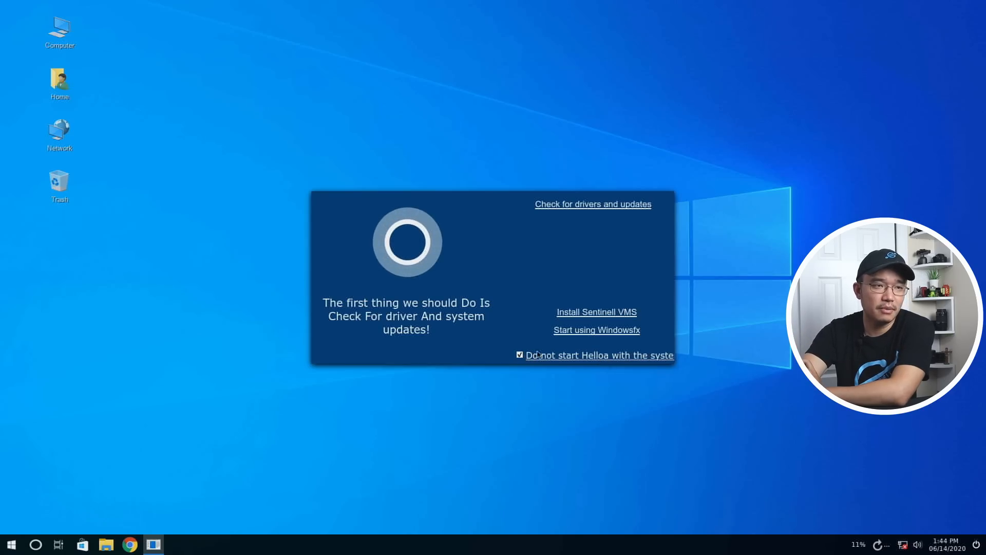
pyautogui.click(596, 330)
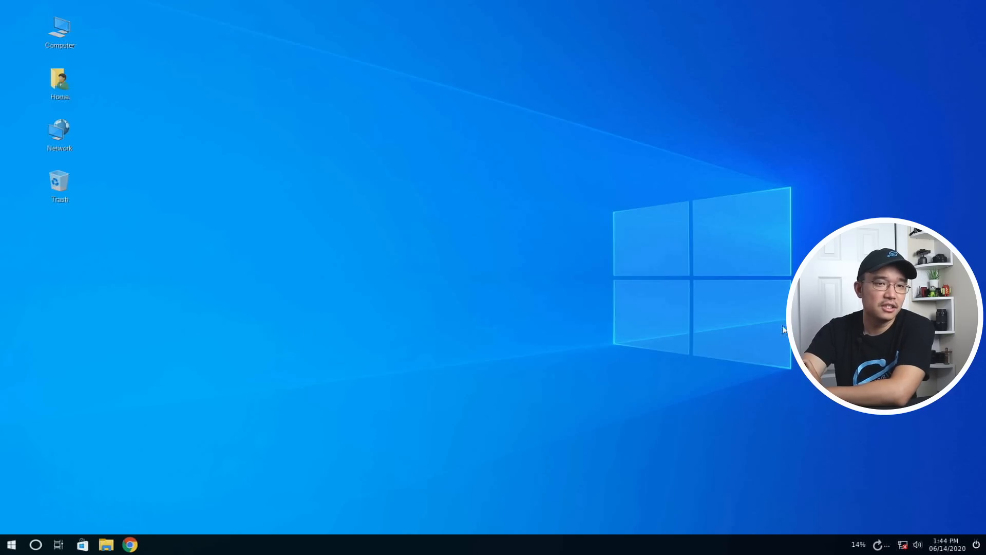
# Search the Start menu for 'task' and launch System Monitor.
pyautogui.click(11, 545)
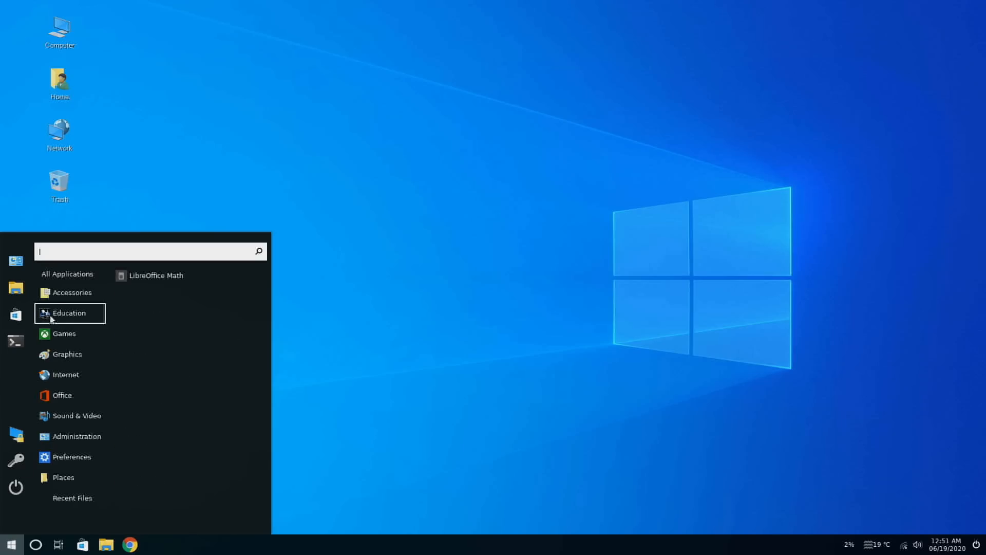
pyautogui.write('task')
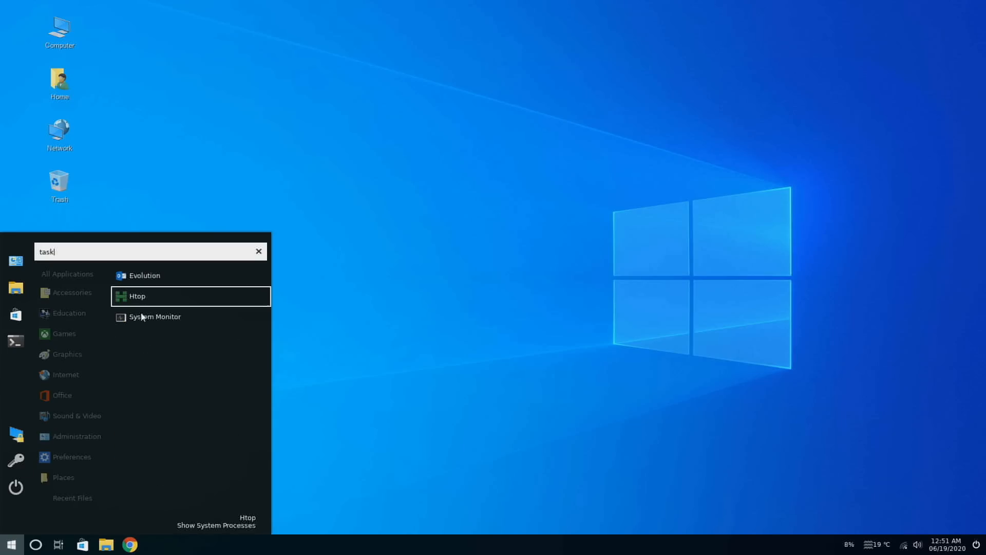
pyautogui.click(154, 316)
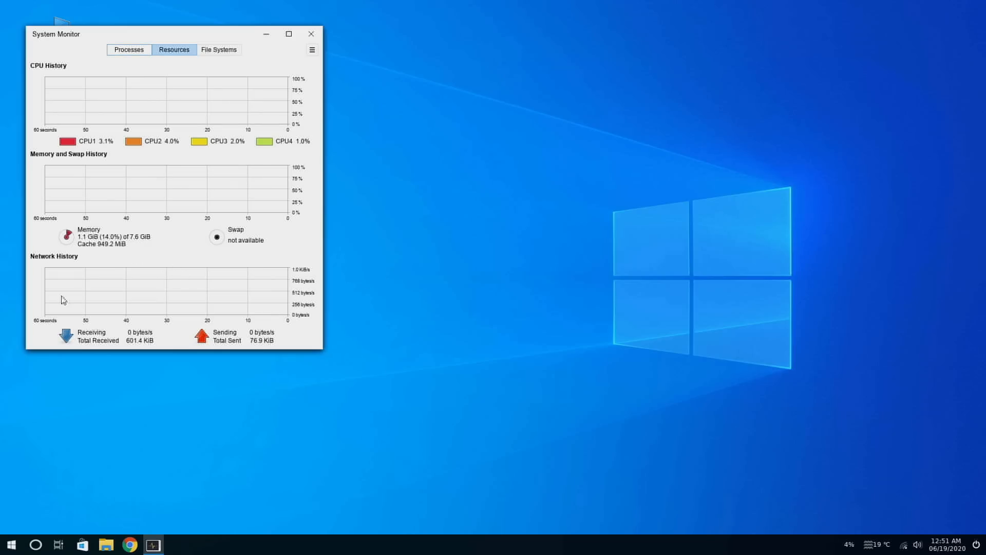
pyautogui.click(11, 545)
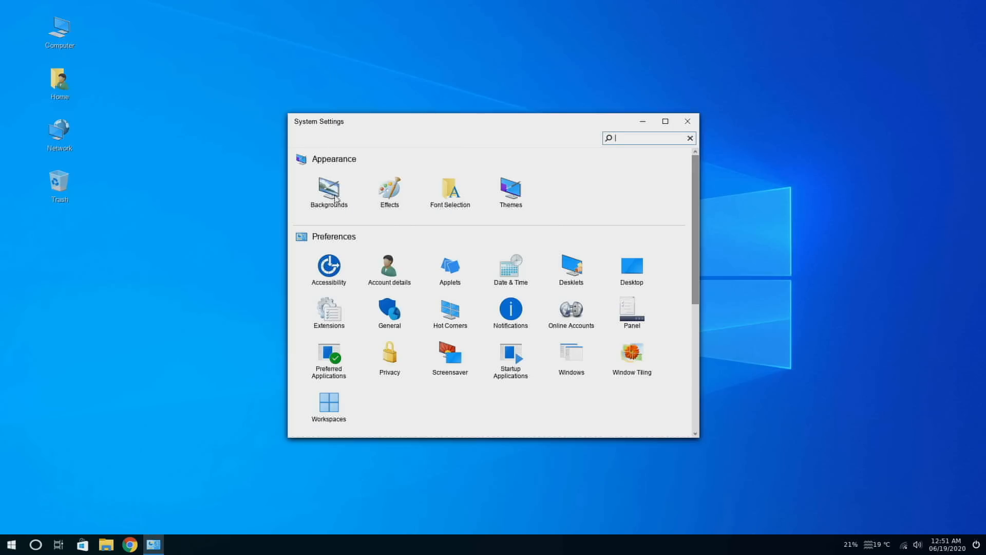
# View the Backgrounds settings and their display options.
pyautogui.click(328, 191)
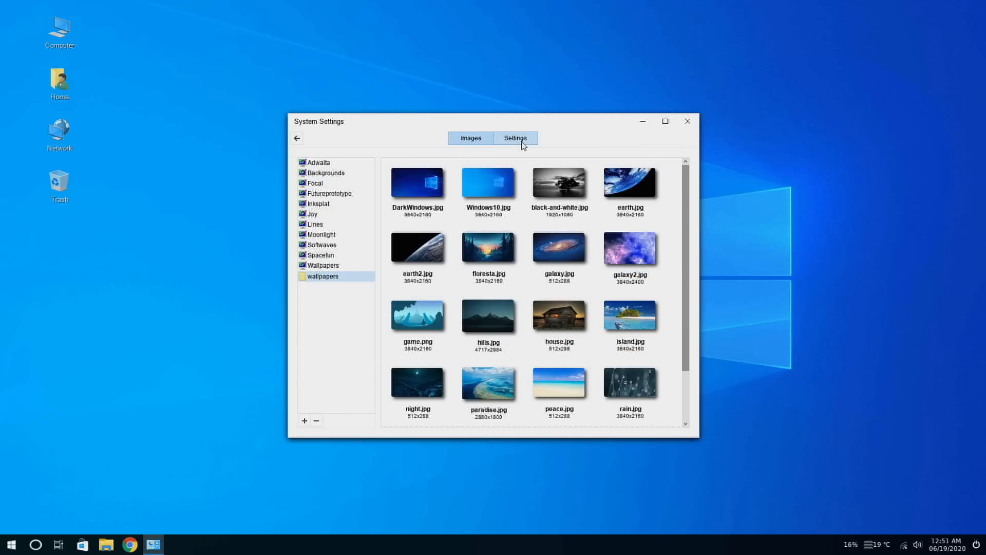
pyautogui.click(515, 138)
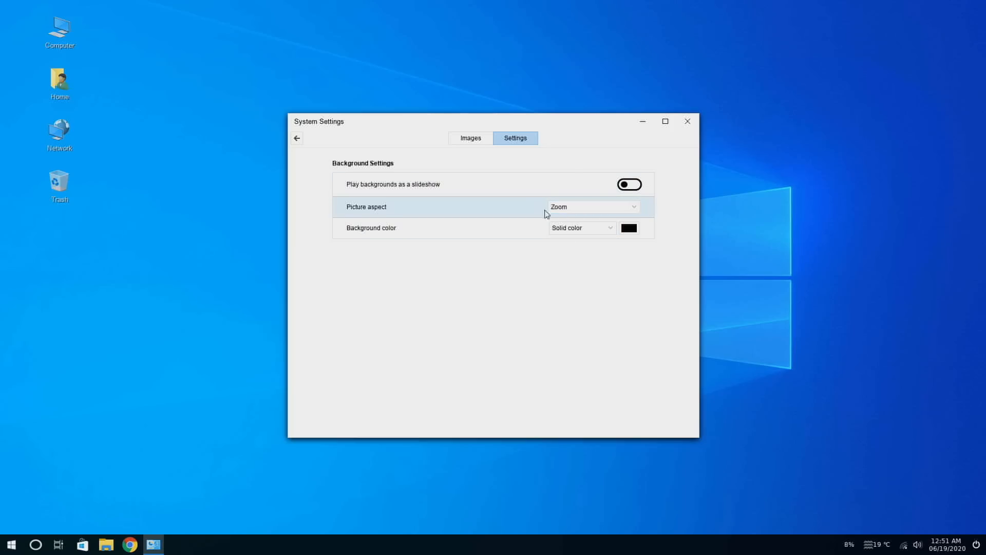
pyautogui.click(297, 138)
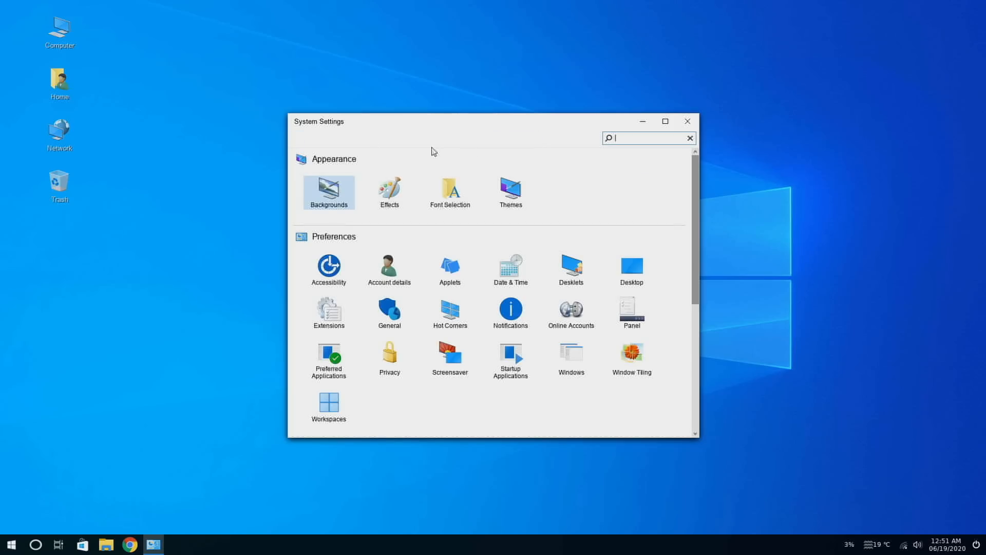
# Enable Customize settings under Effects, then browse the Font Selection page.
pyautogui.click(389, 191)
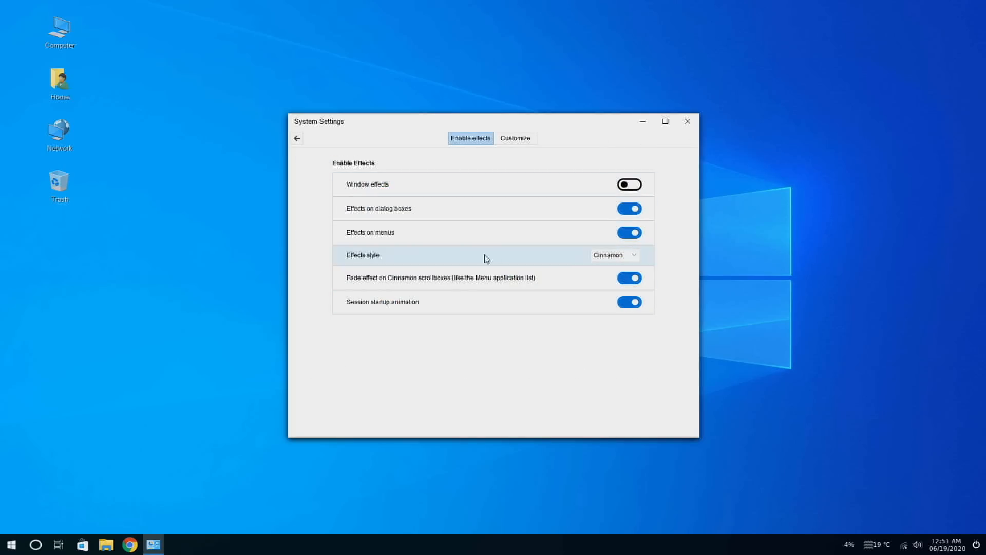
pyautogui.click(515, 138)
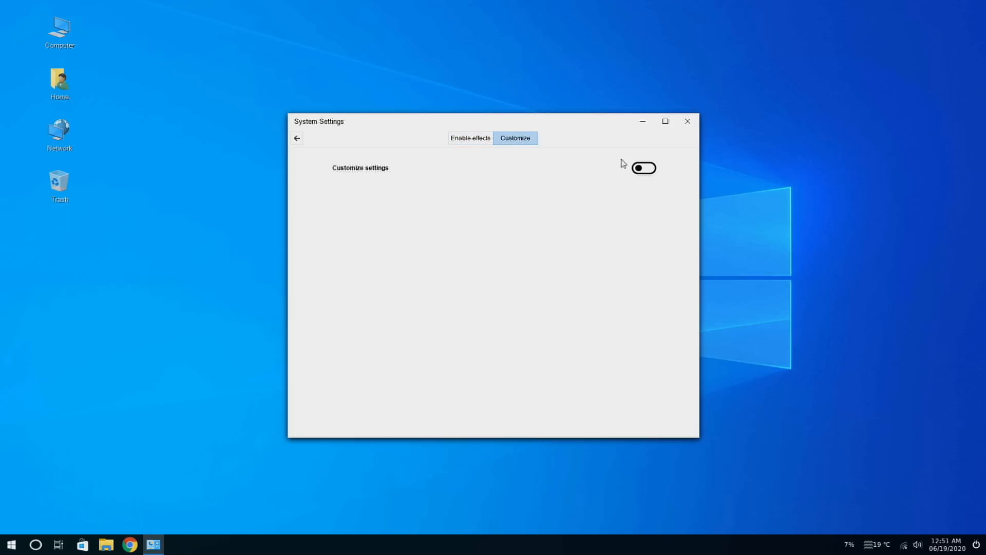
pyautogui.click(642, 168)
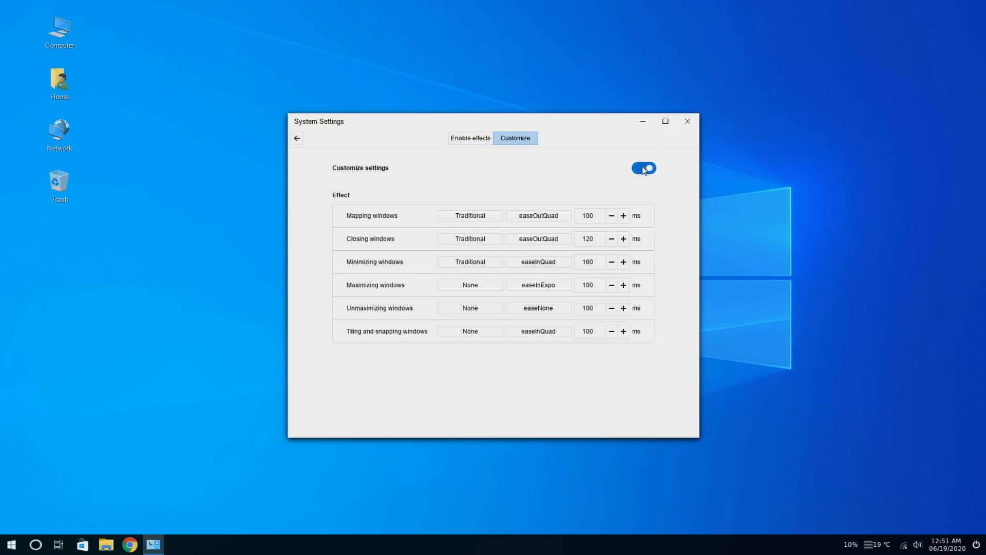
pyautogui.click(296, 138)
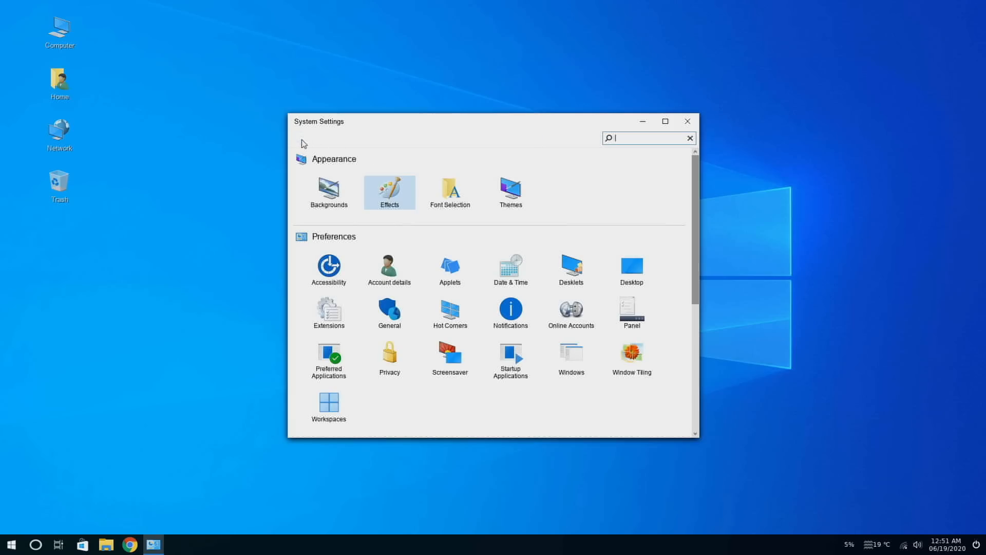
pyautogui.click(450, 190)
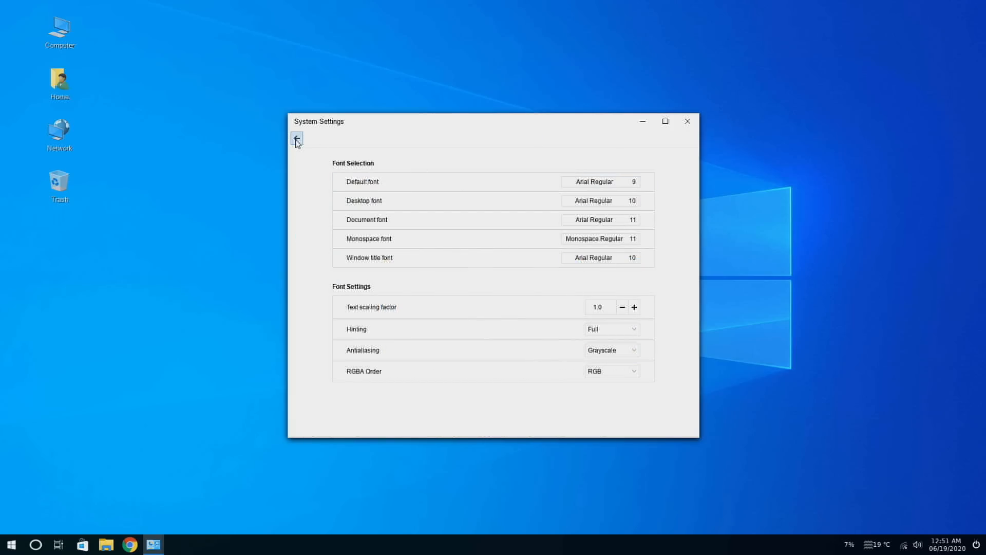
pyautogui.click(296, 138)
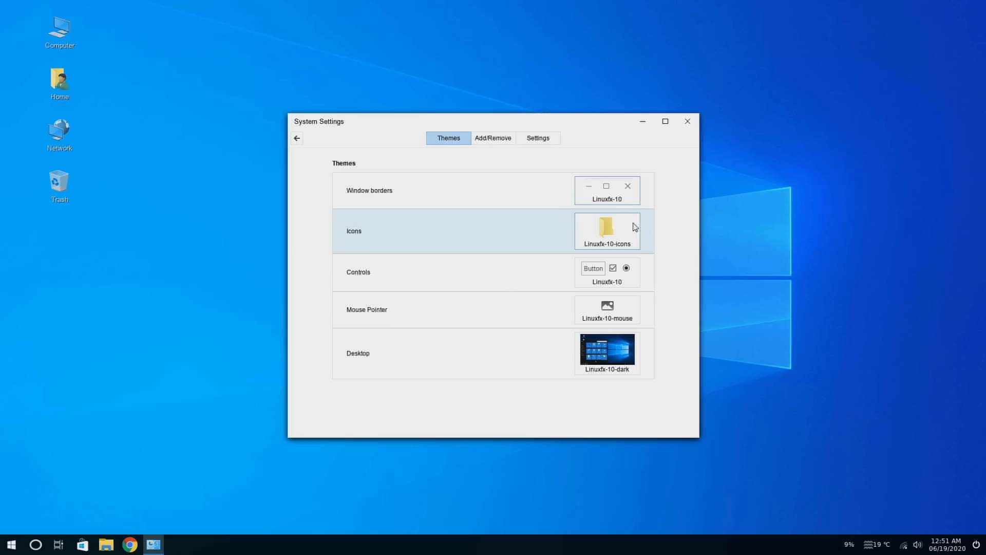
pyautogui.click(606, 230)
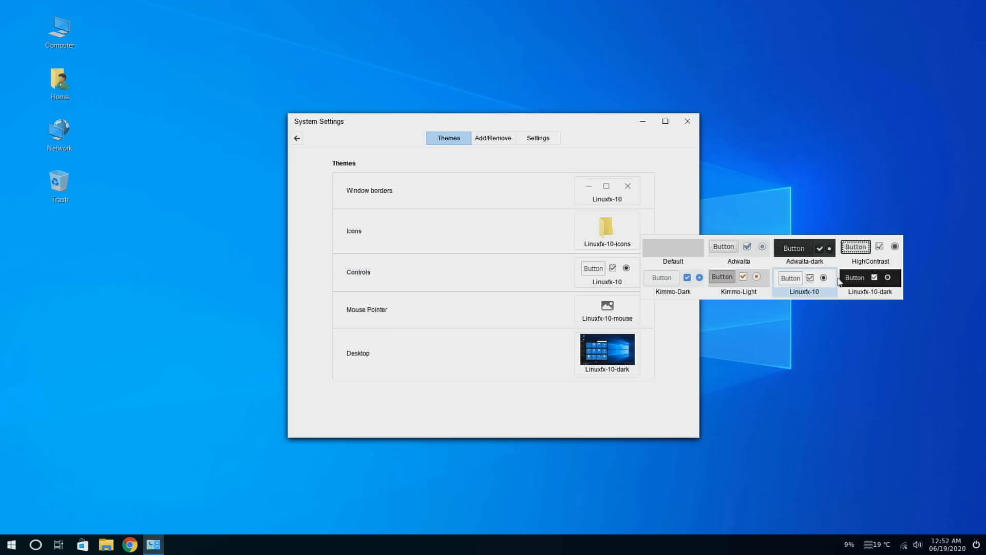
pyautogui.click(870, 277)
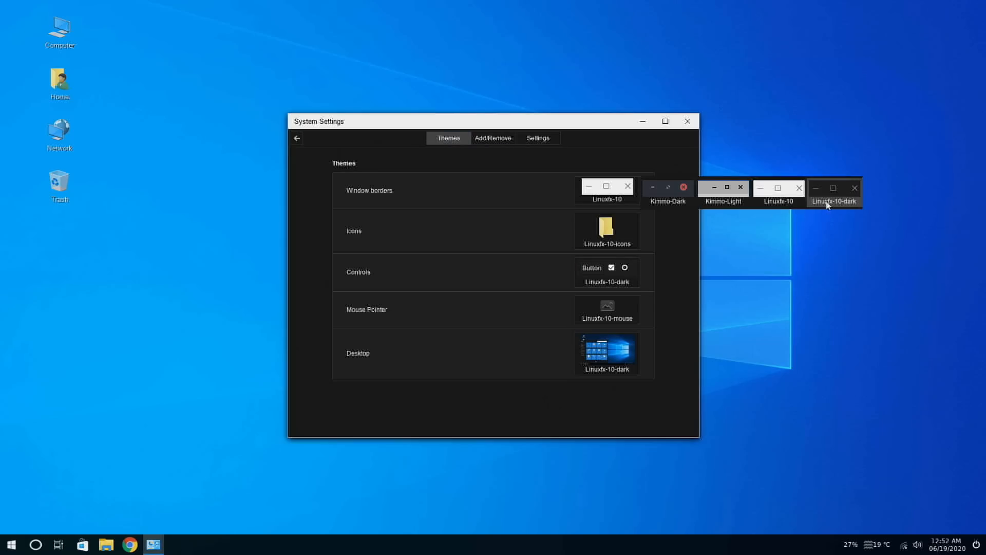
pyautogui.click(834, 191)
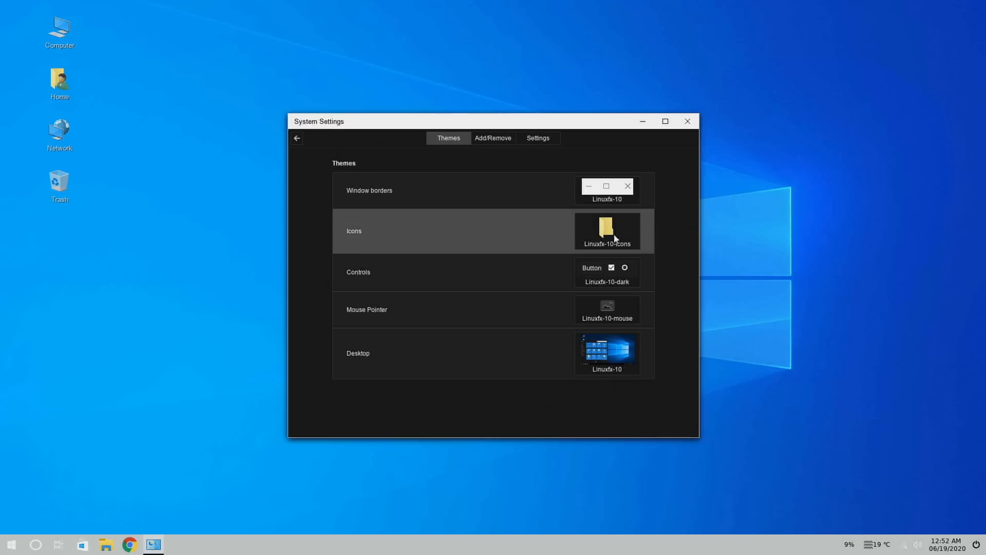
pyautogui.click(606, 272)
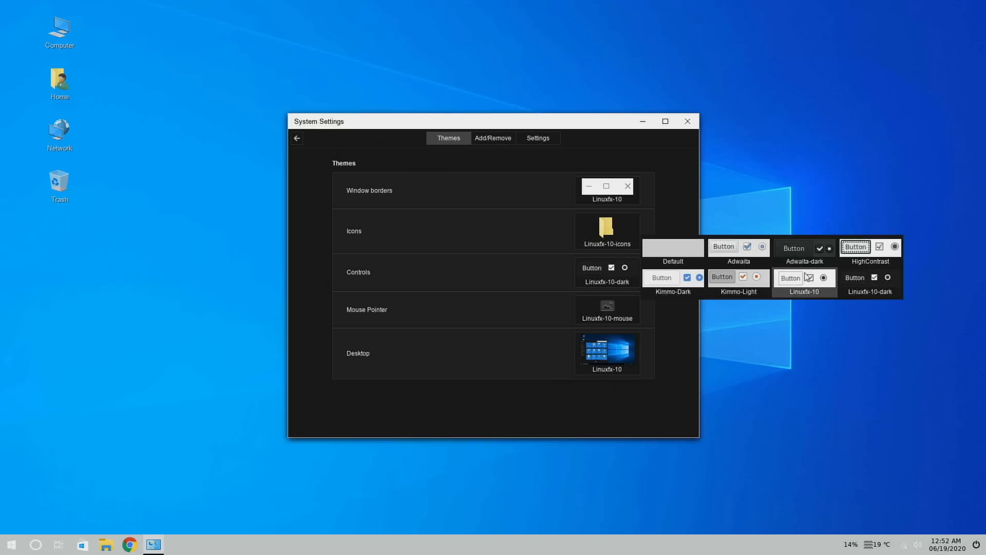
pyautogui.click(804, 277)
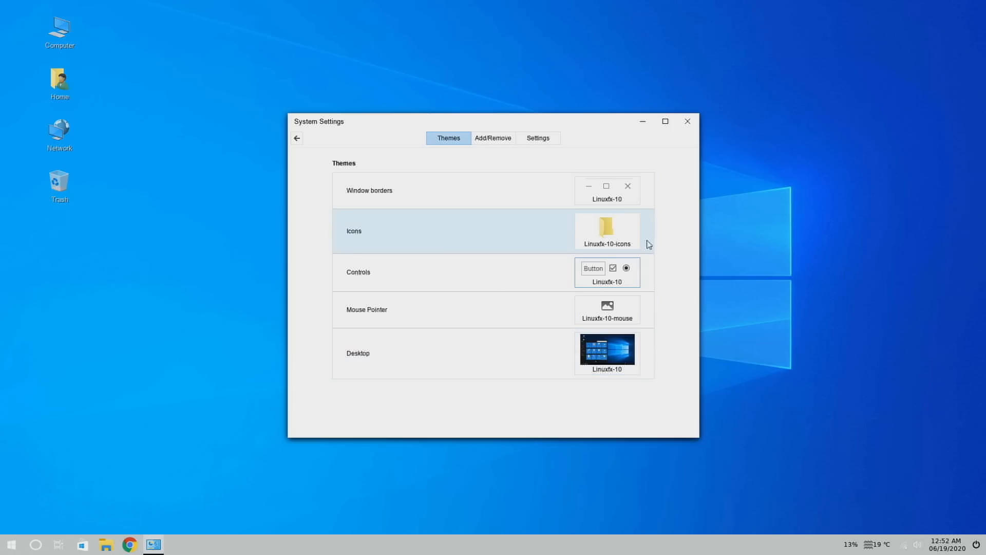
pyautogui.click(493, 138)
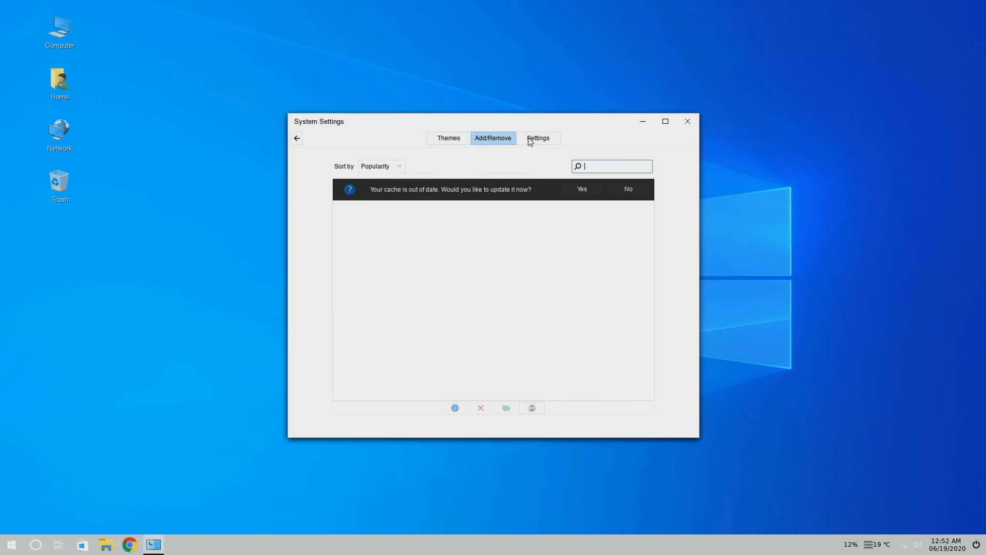
pyautogui.click(538, 138)
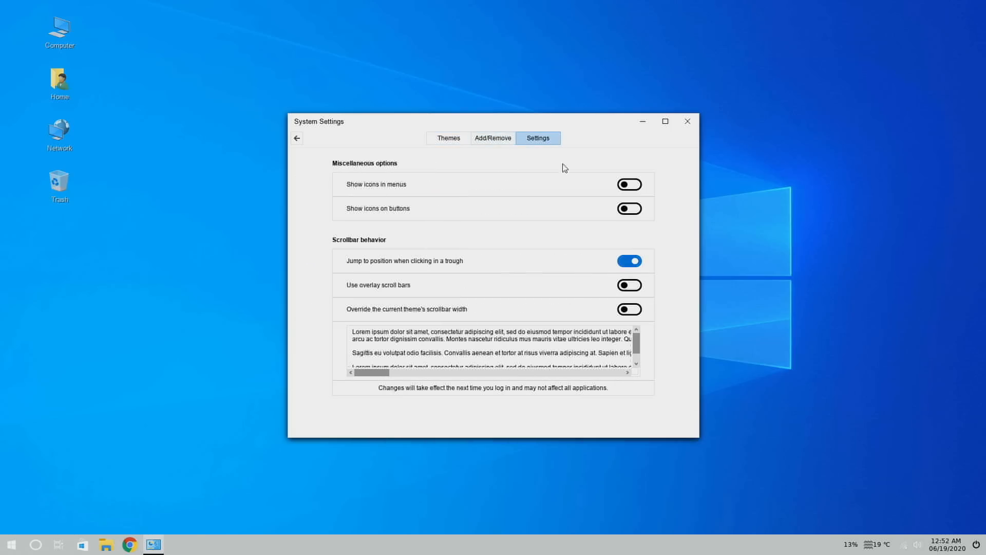
pyautogui.click(448, 137)
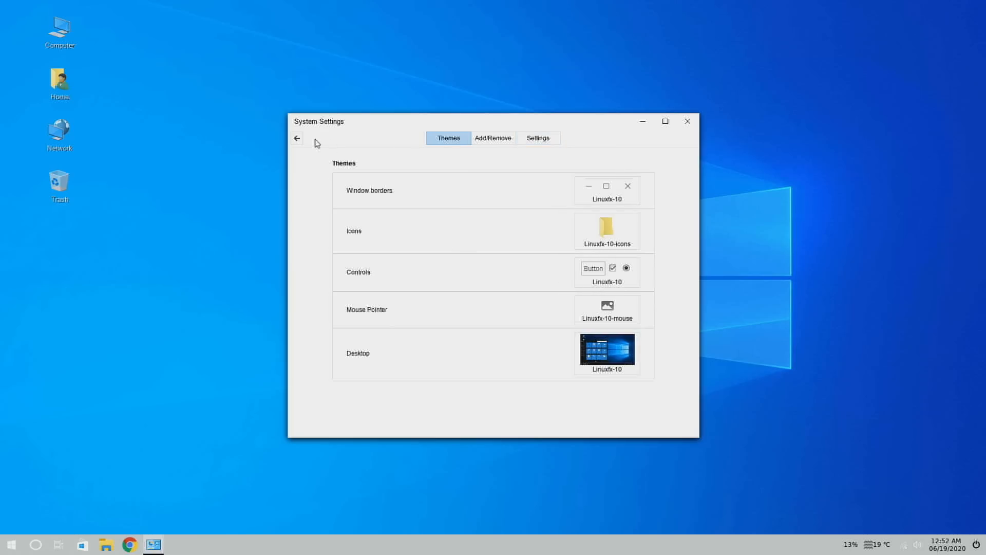
pyautogui.click(605, 309)
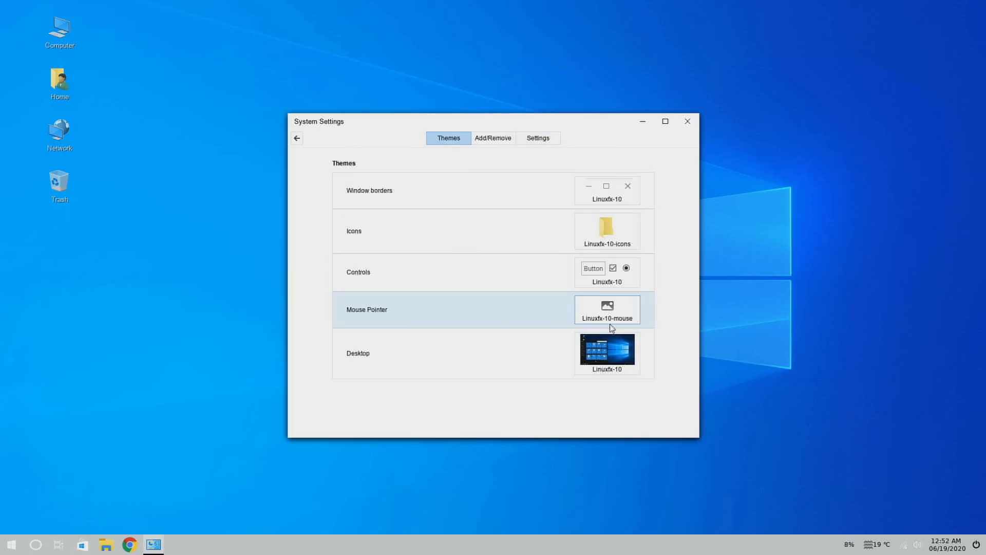
pyautogui.moveTo(615, 308)
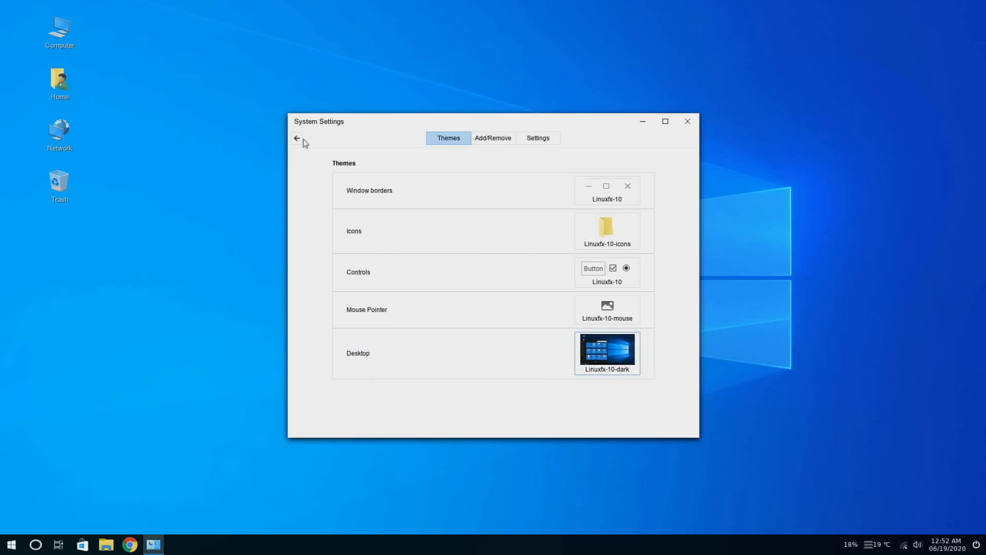
pyautogui.click(296, 138)
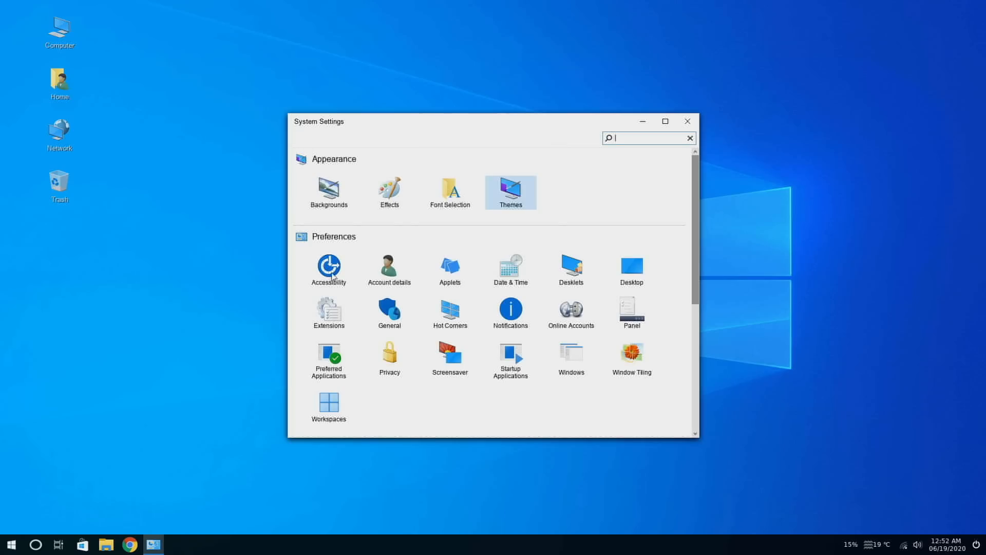
pyautogui.moveTo(503, 277)
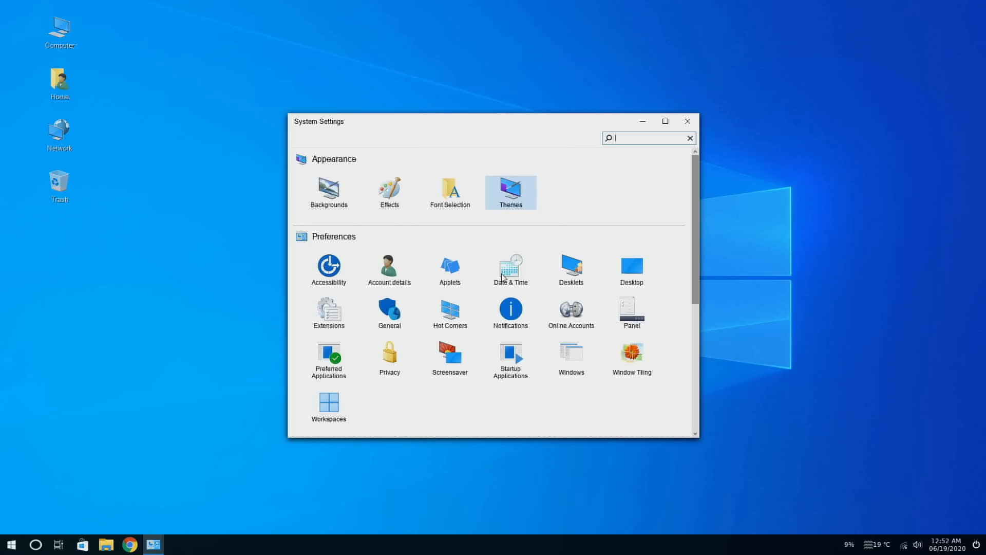
pyautogui.click(570, 264)
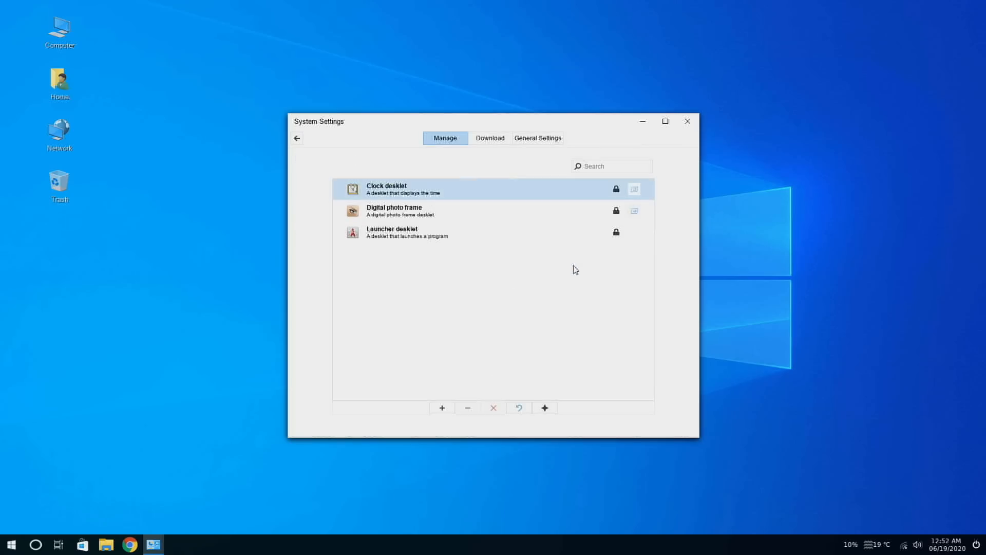
pyautogui.moveTo(309, 150)
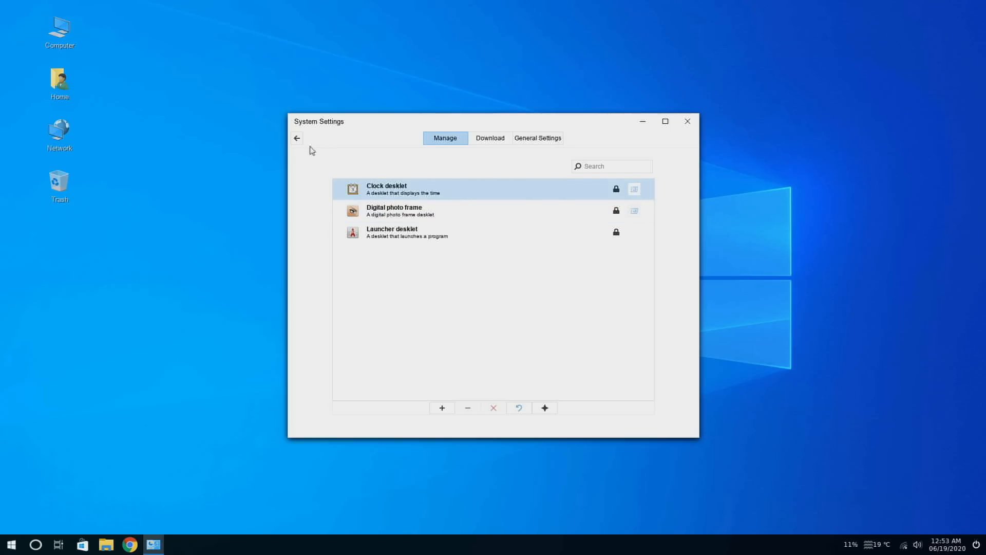
pyautogui.click(536, 138)
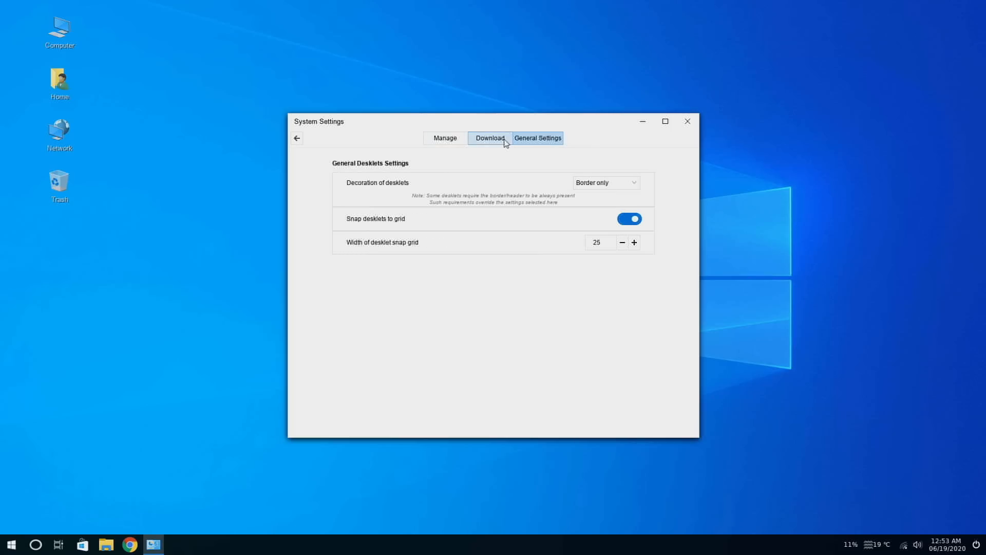
pyautogui.click(296, 137)
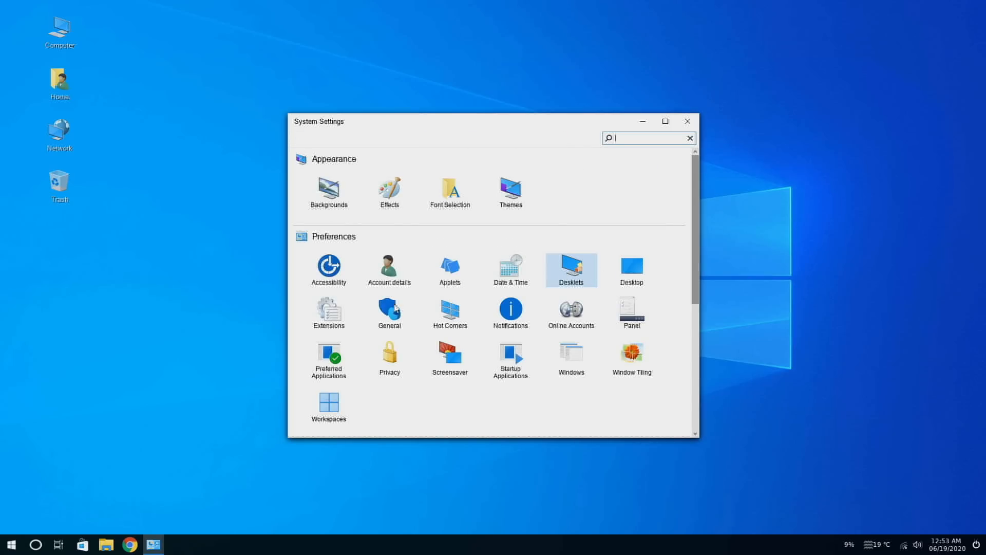
pyautogui.click(570, 269)
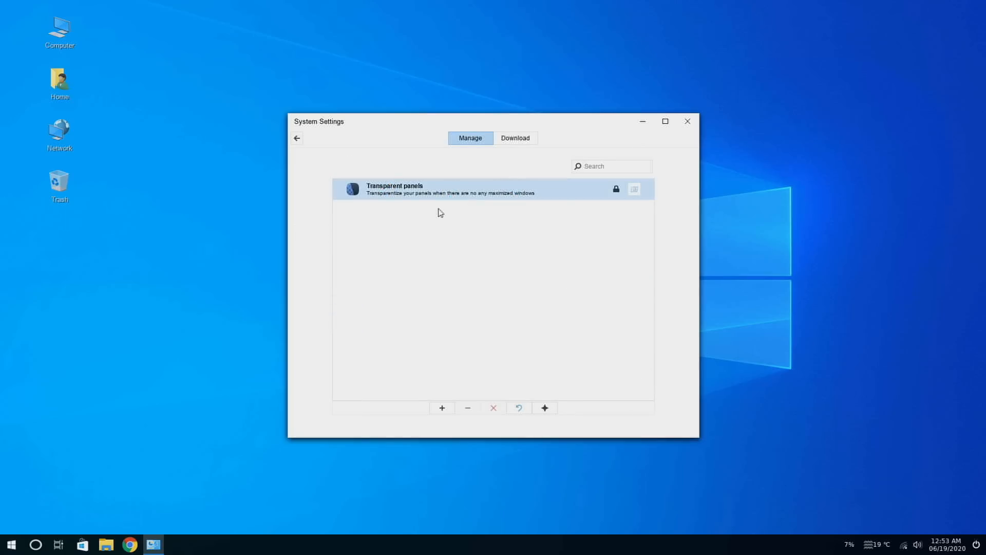
pyautogui.click(297, 138)
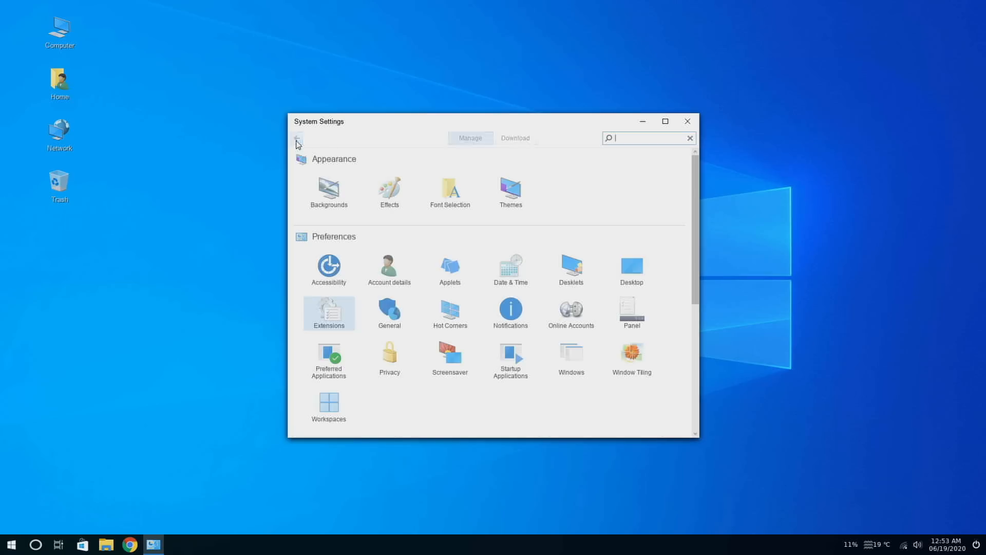
pyautogui.click(297, 138)
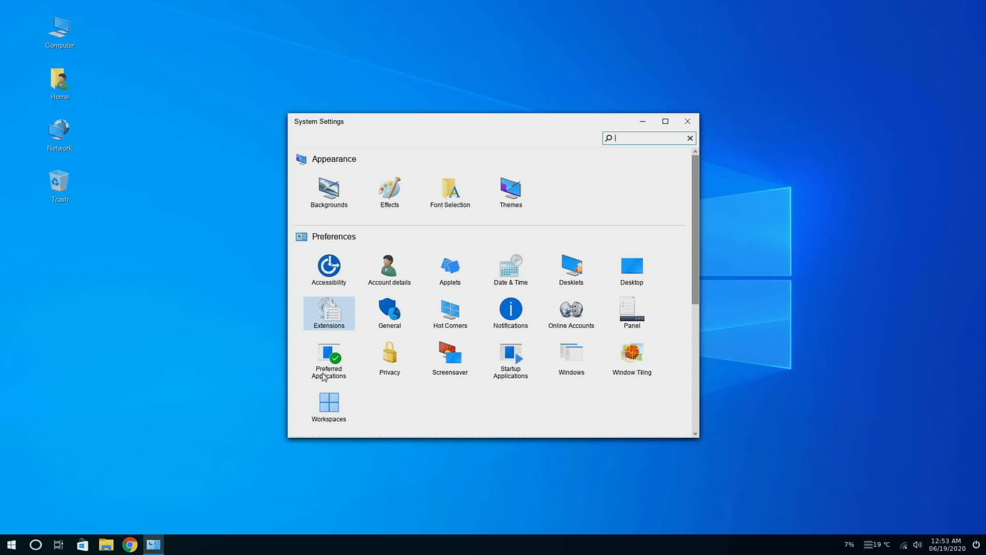
pyautogui.moveTo(502, 372)
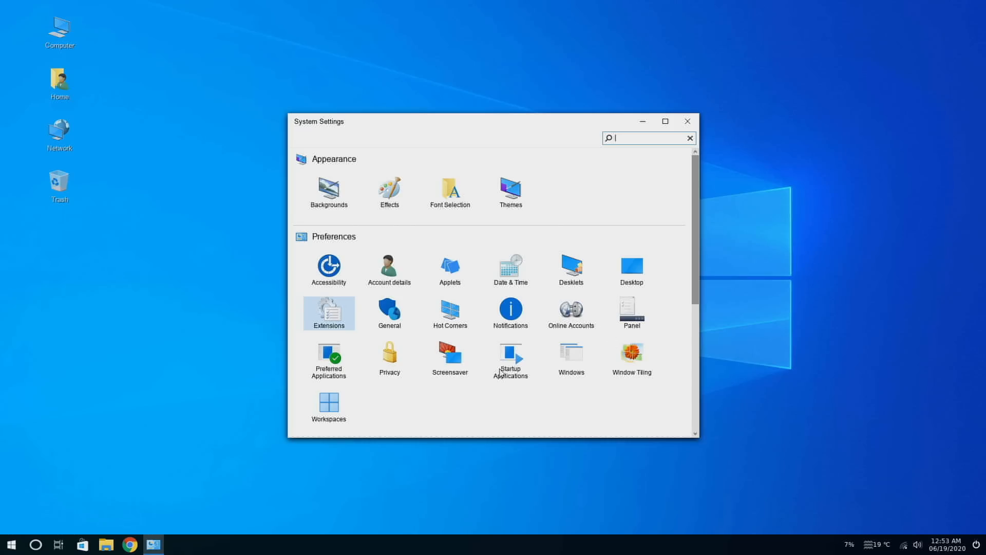
pyautogui.moveTo(392, 392)
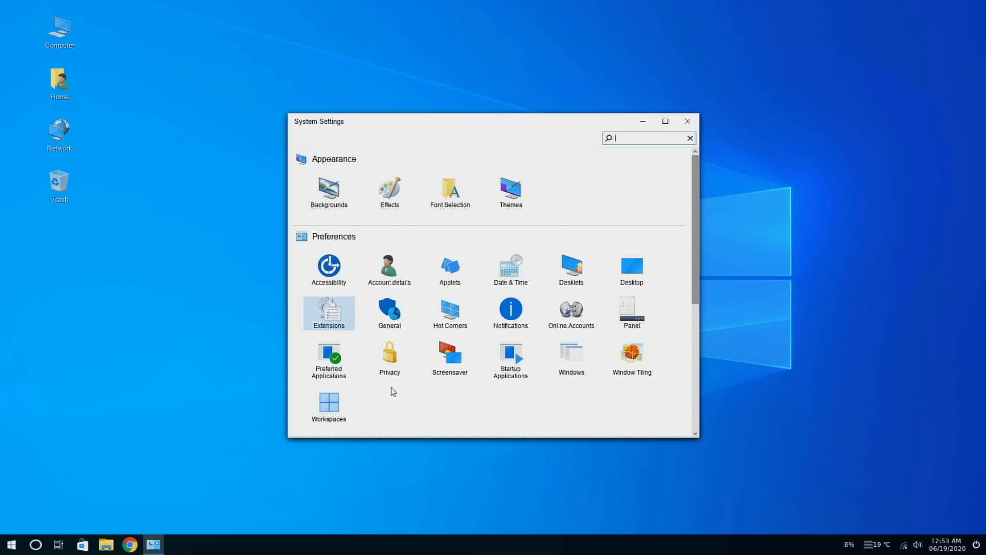
pyautogui.scroll(-3)
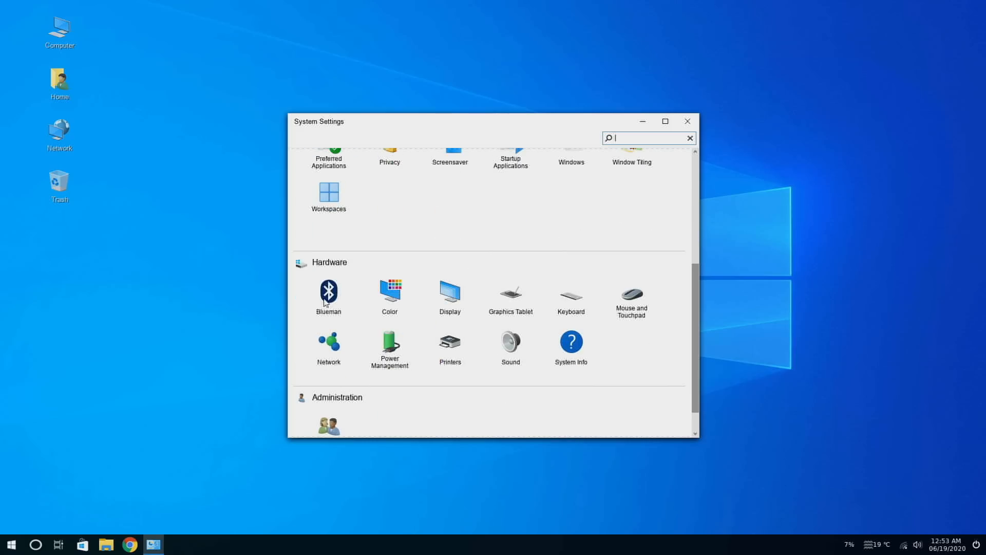
pyautogui.moveTo(327, 343)
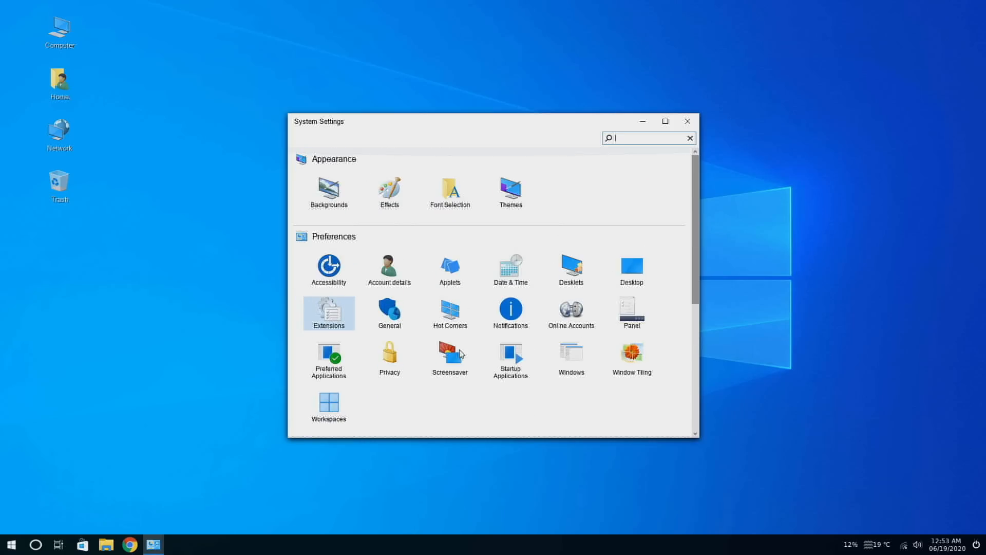
pyautogui.moveTo(673, 158)
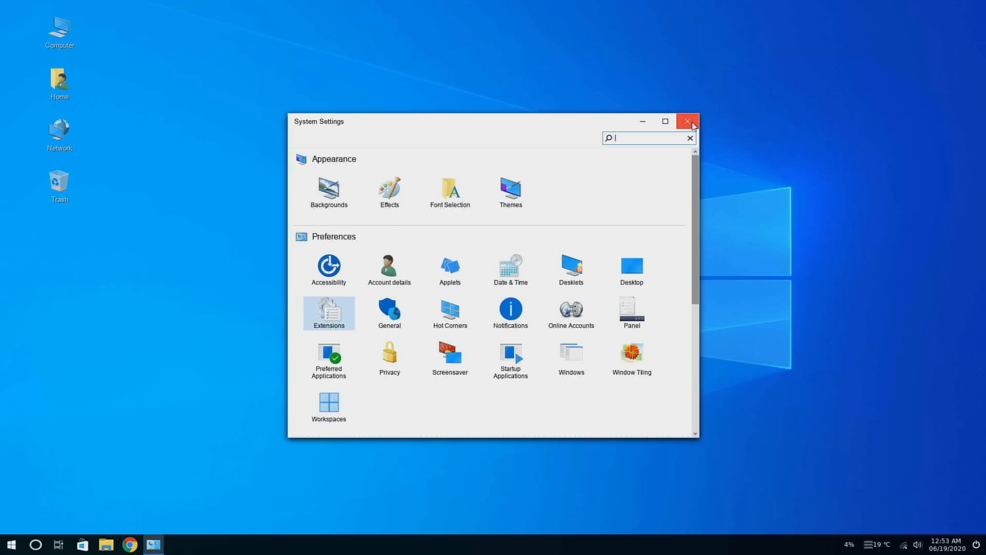
# Close System Settings and check the updater, network tray icons and Start button.
pyautogui.click(687, 121)
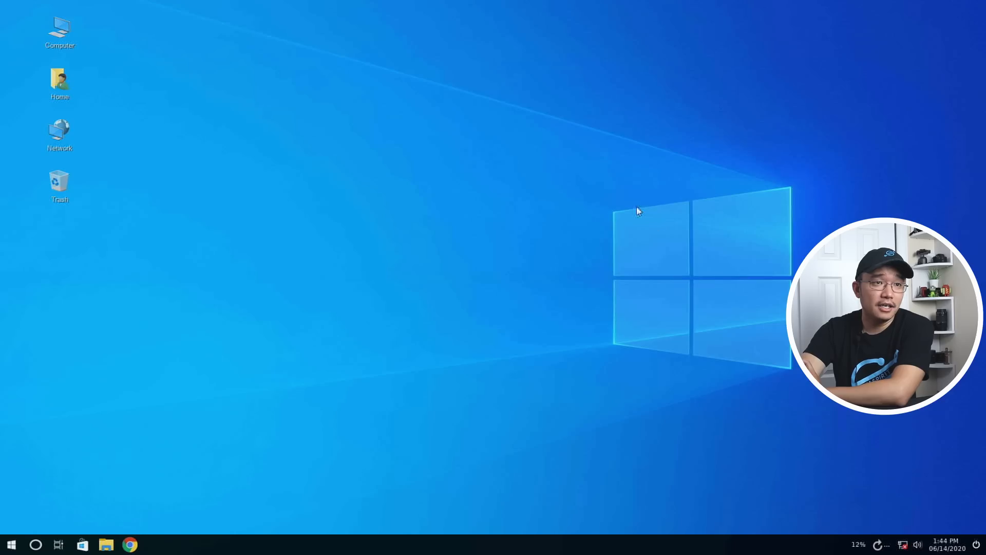
pyautogui.moveTo(697, 232)
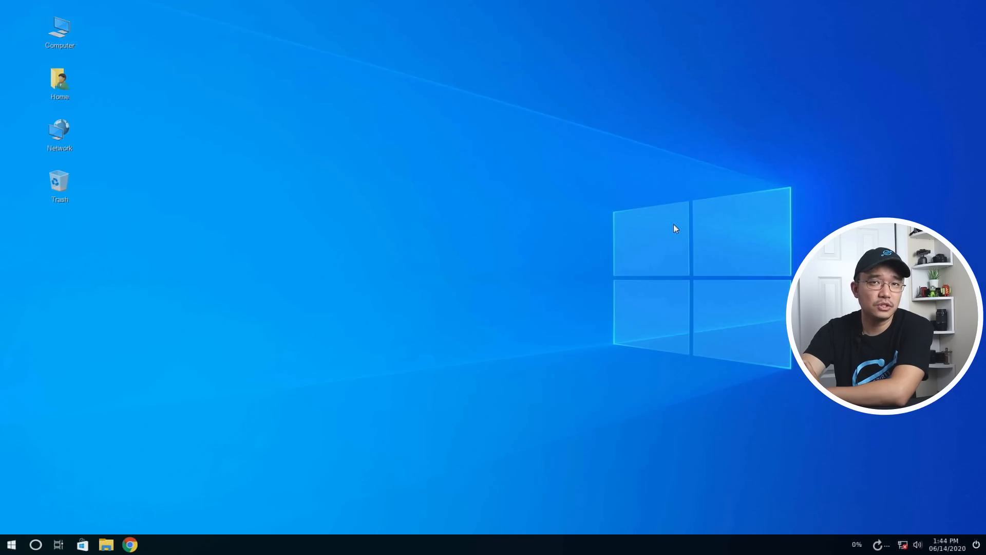
pyautogui.moveTo(474, 247)
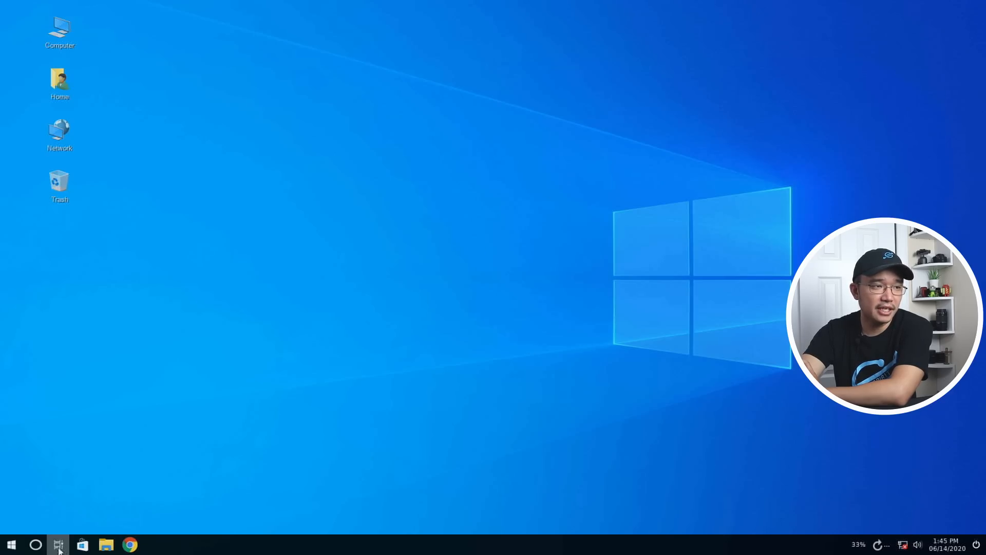
pyautogui.moveTo(106, 544)
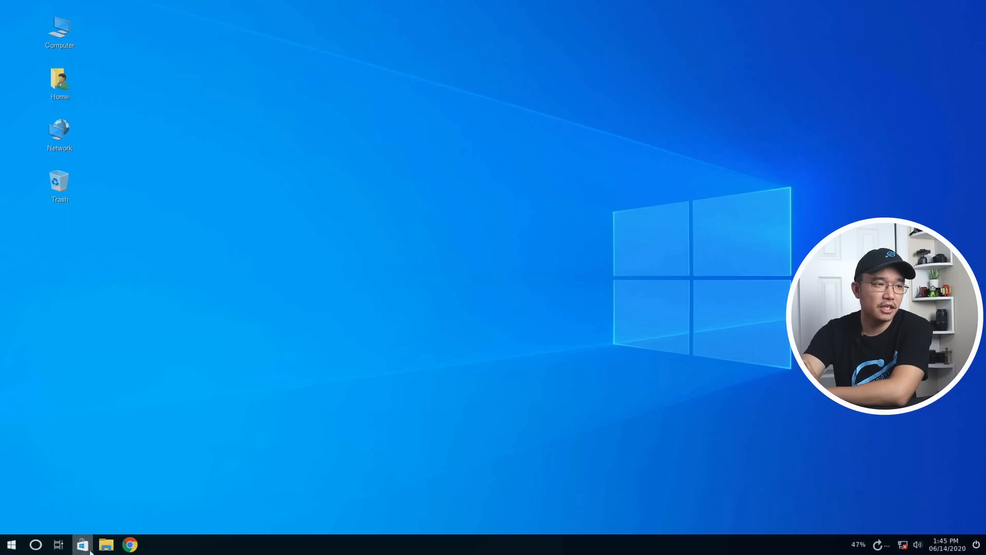
pyautogui.moveTo(81, 545)
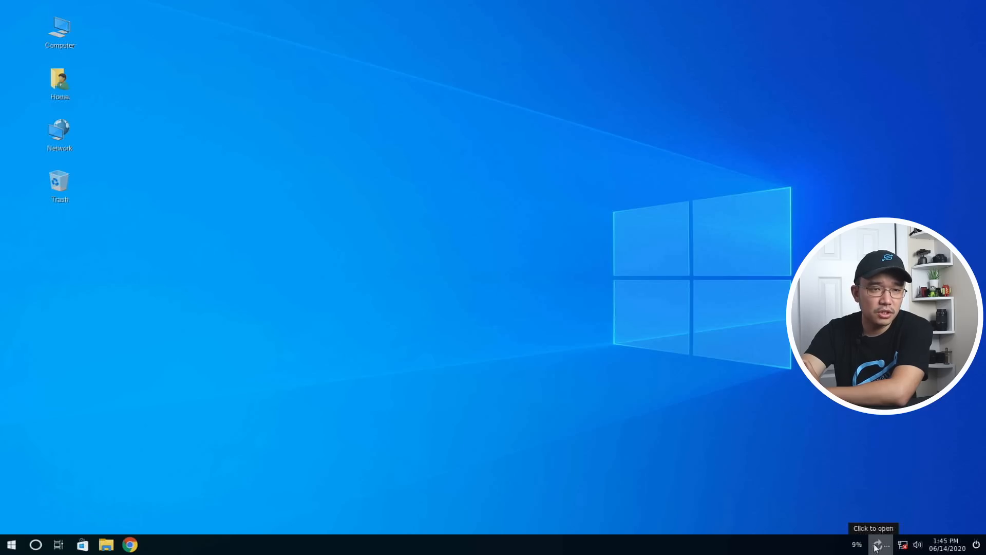
pyautogui.click(876, 544)
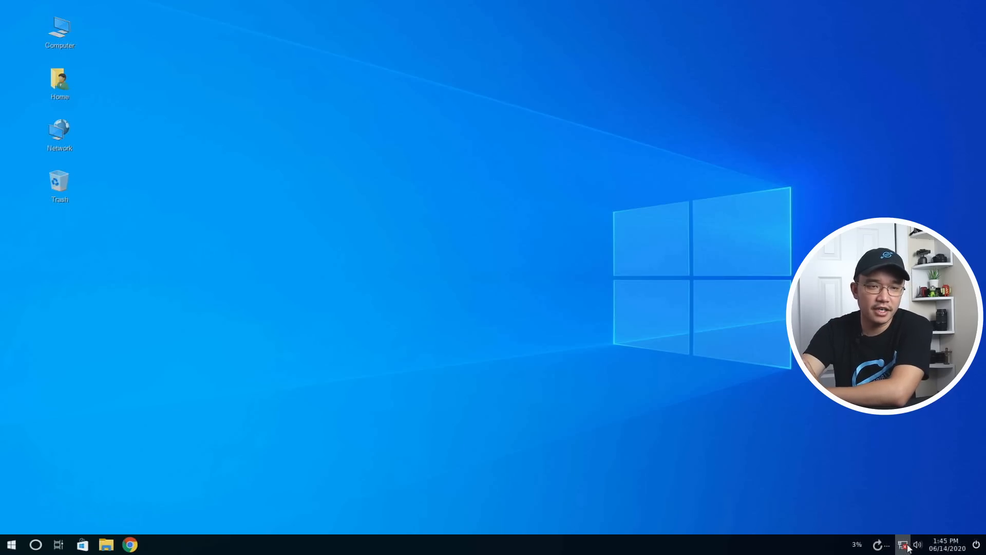
pyautogui.click(919, 545)
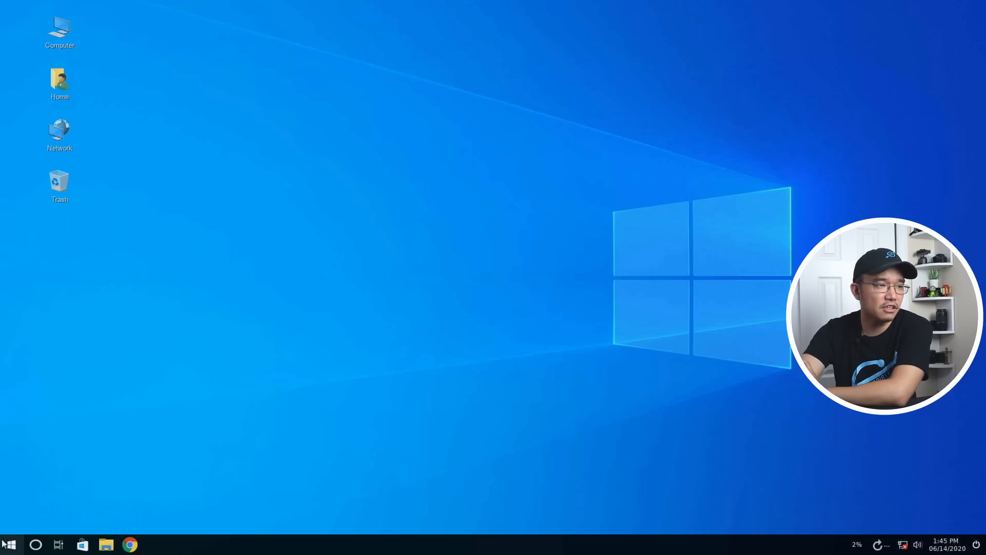
pyautogui.click(9, 544)
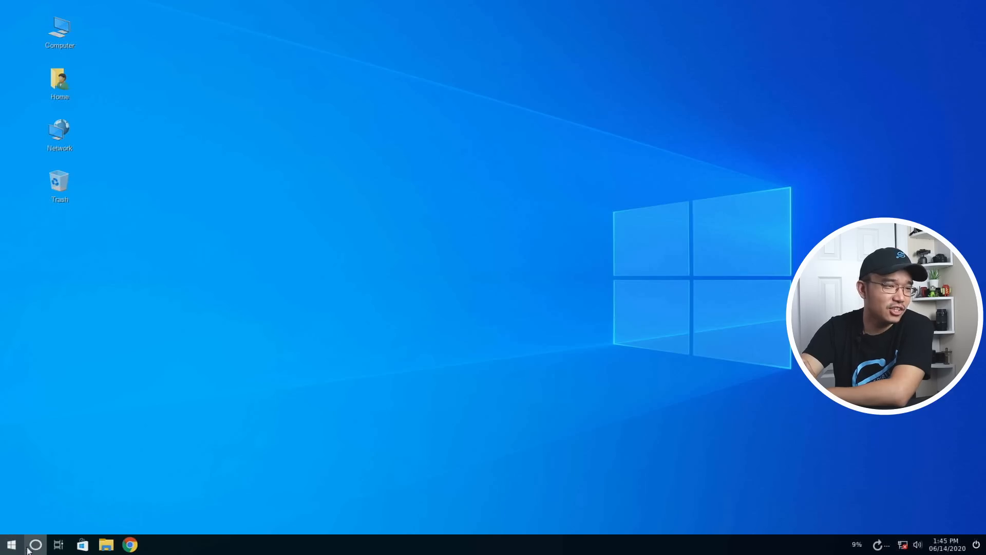
# Open the Cortana-style assistant panel from the taskbar circle button.
pyautogui.click(36, 544)
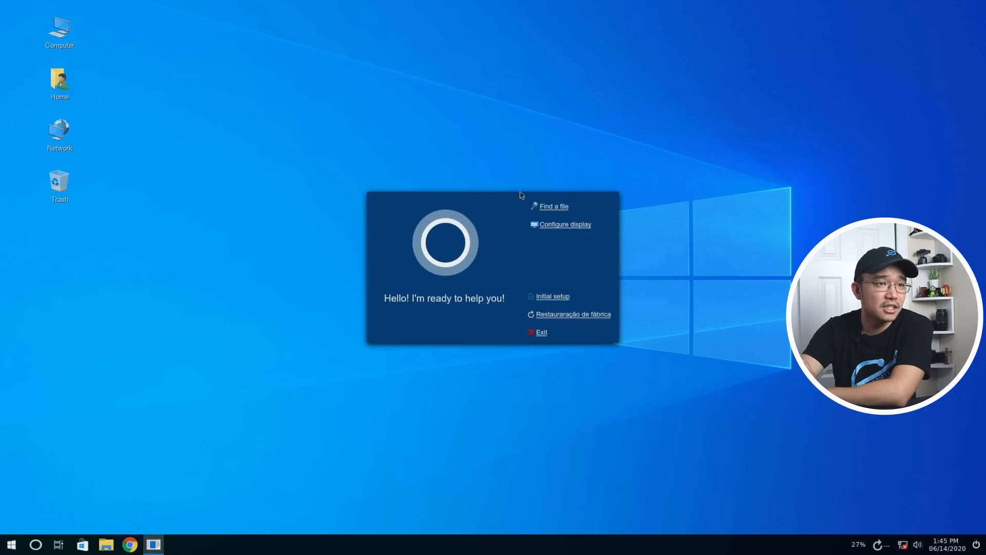
pyautogui.moveTo(521, 307)
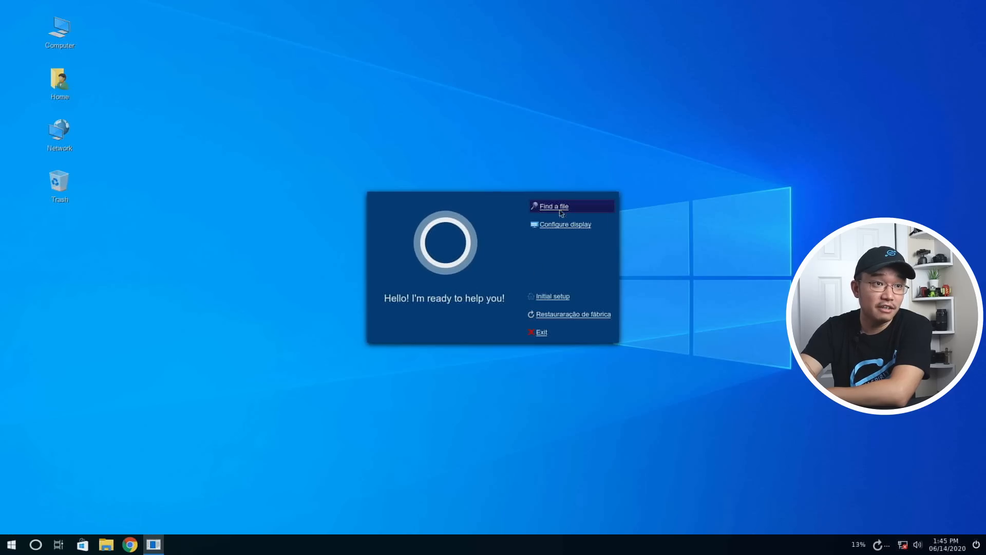
pyautogui.moveTo(577, 280)
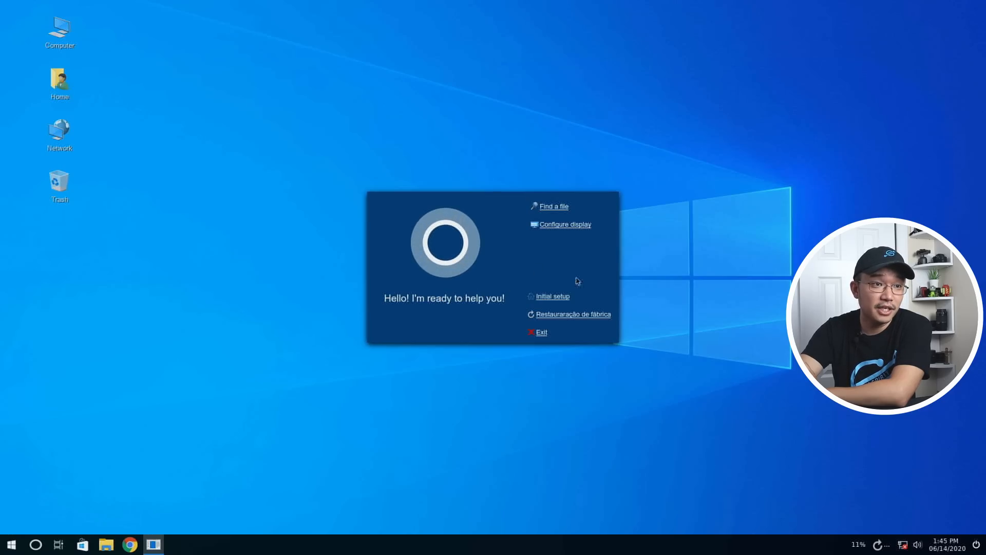
pyautogui.moveTo(572, 314)
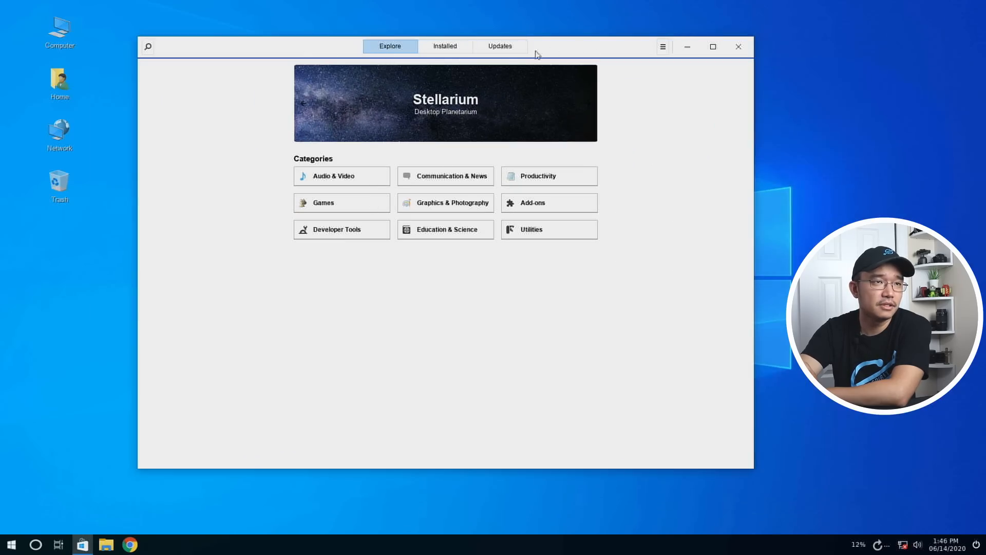
pyautogui.moveTo(472, 129)
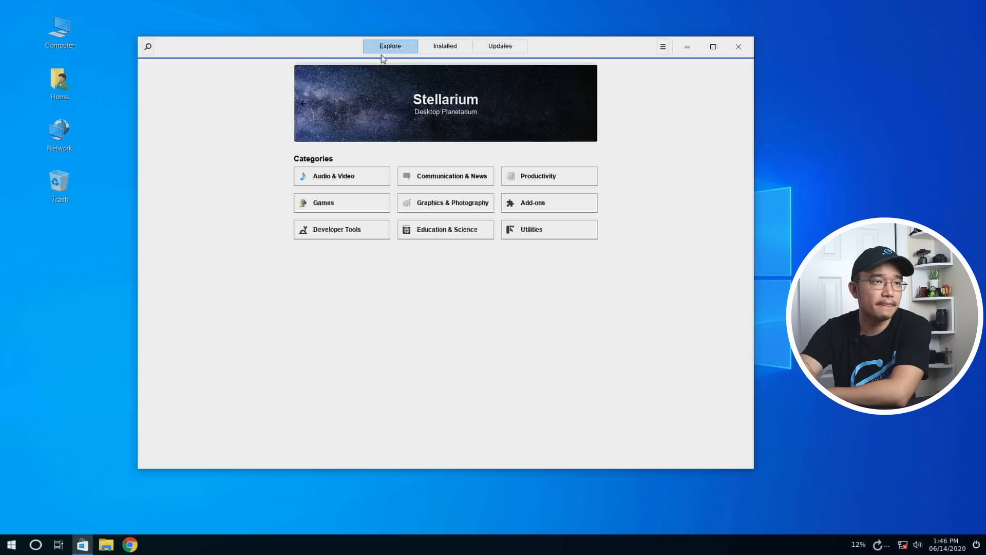
pyautogui.moveTo(235, 48)
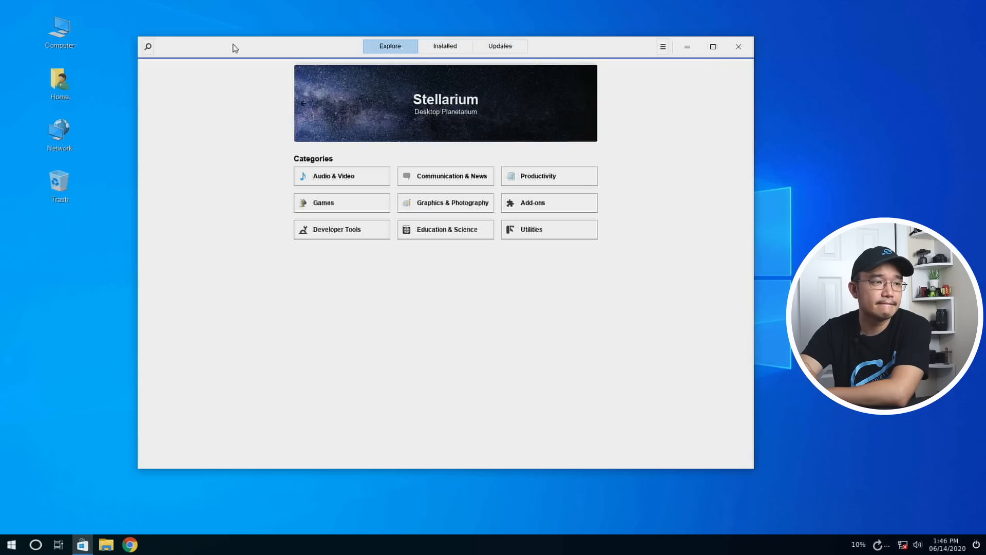
# Launch Terminal from the Start menu search.
pyautogui.click(11, 544)
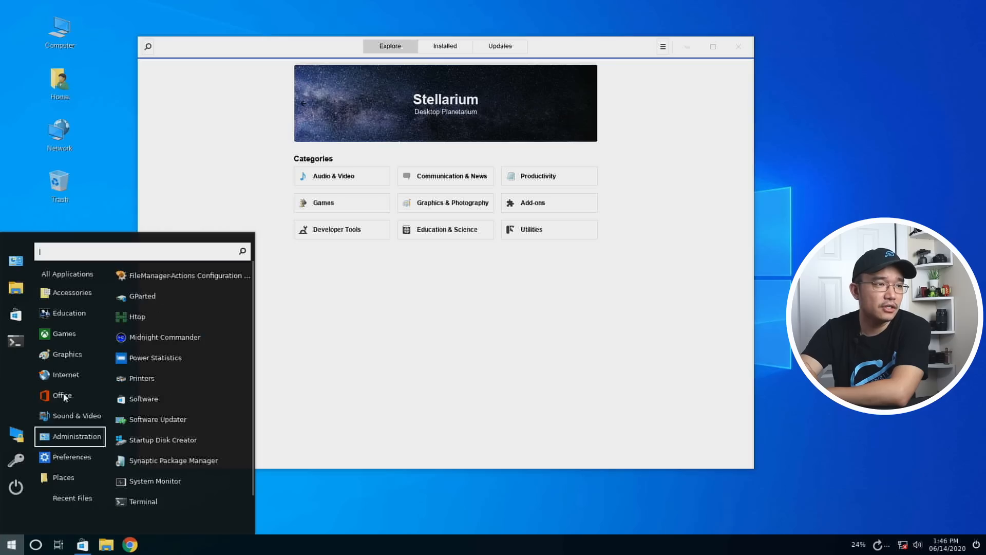
pyautogui.write('t')
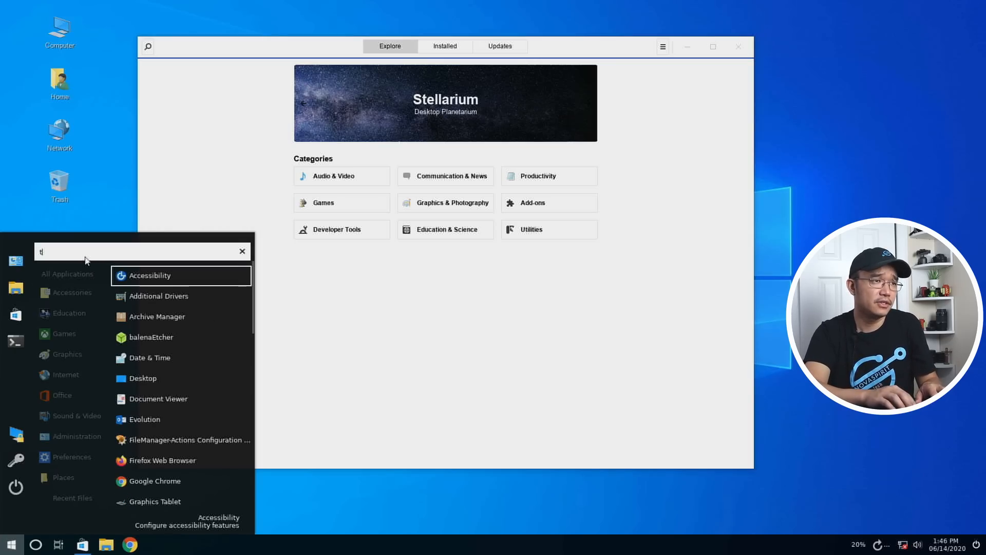
pyautogui.write('er')
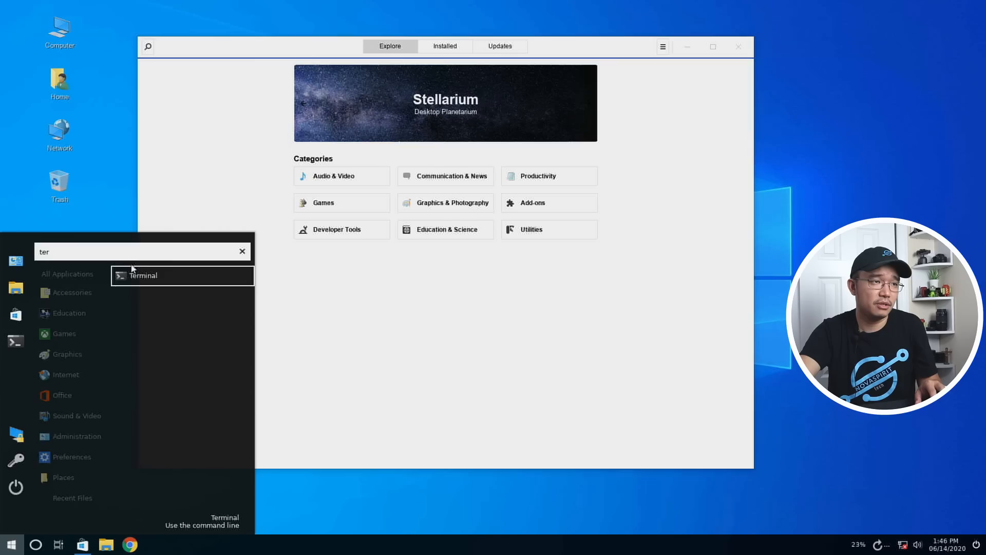
pyautogui.click(142, 275)
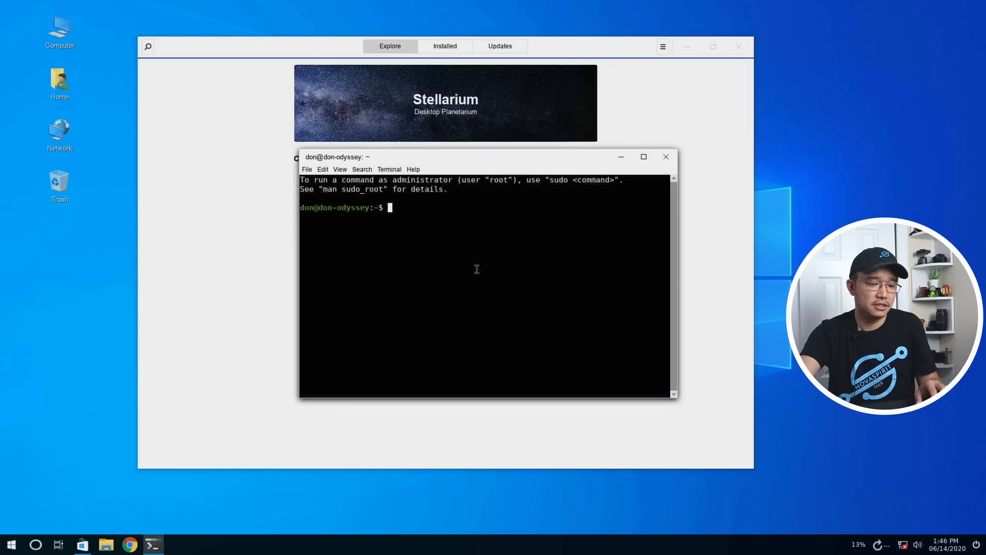
# Run snap, flatpak and wine --version in the terminal.
pyautogui.write('snap')
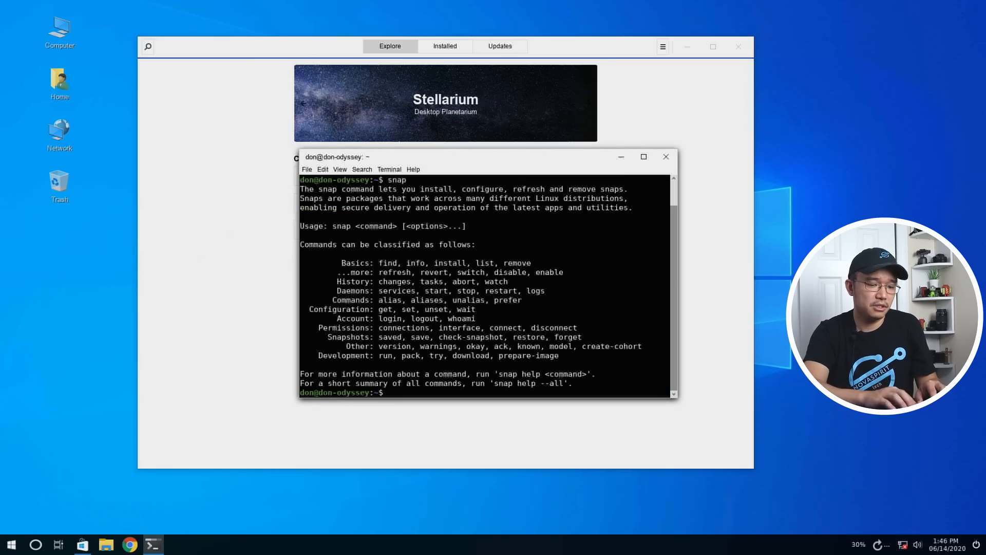
pyautogui.write('flatpak')
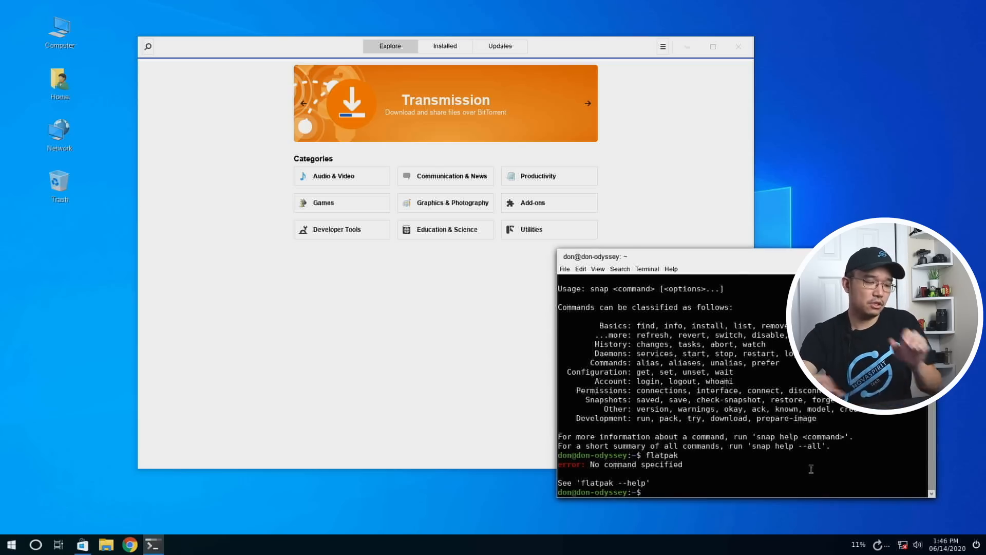
pyautogui.write('wine')
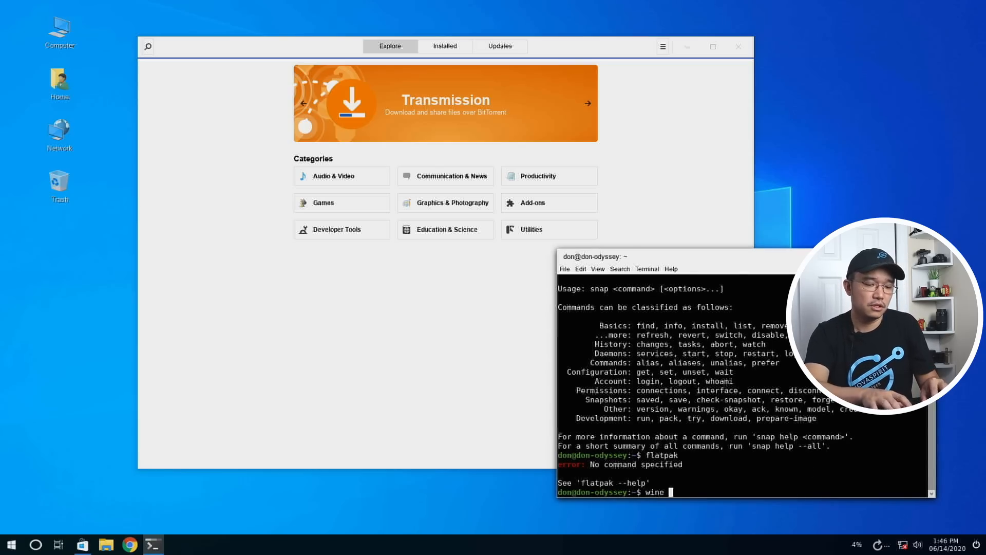
pyautogui.write('--version')
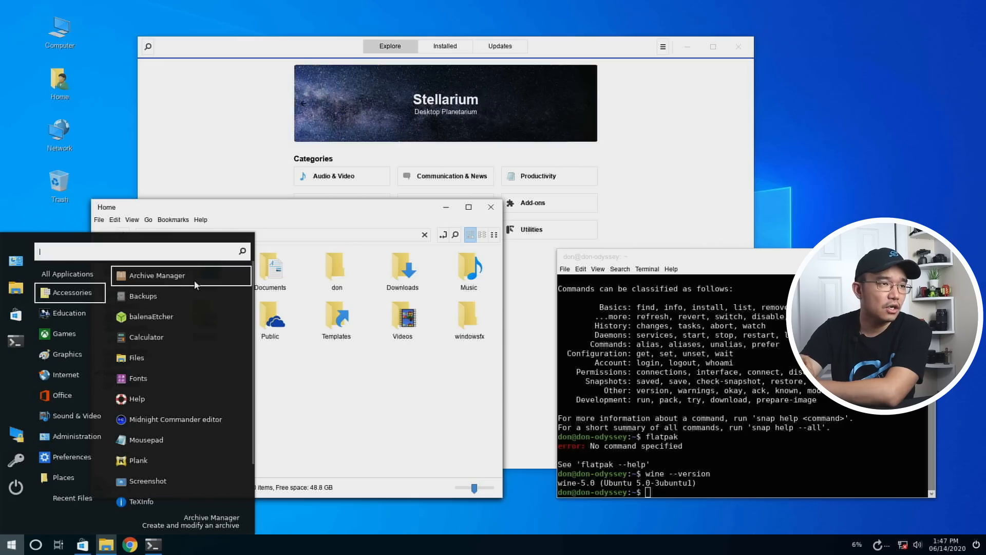
# Close the application menu and reopen it on the Accessories list.
pyautogui.click(157, 275)
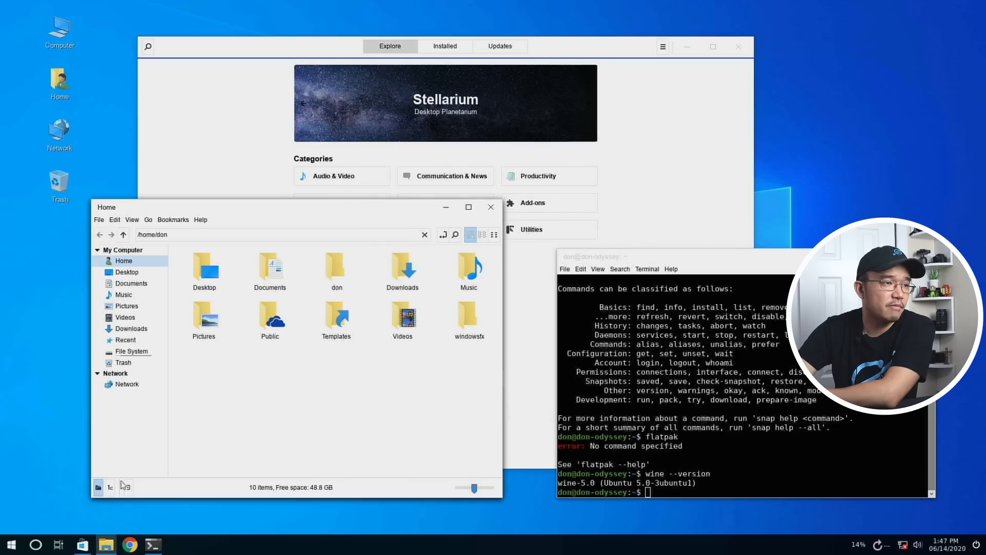
pyautogui.click(11, 543)
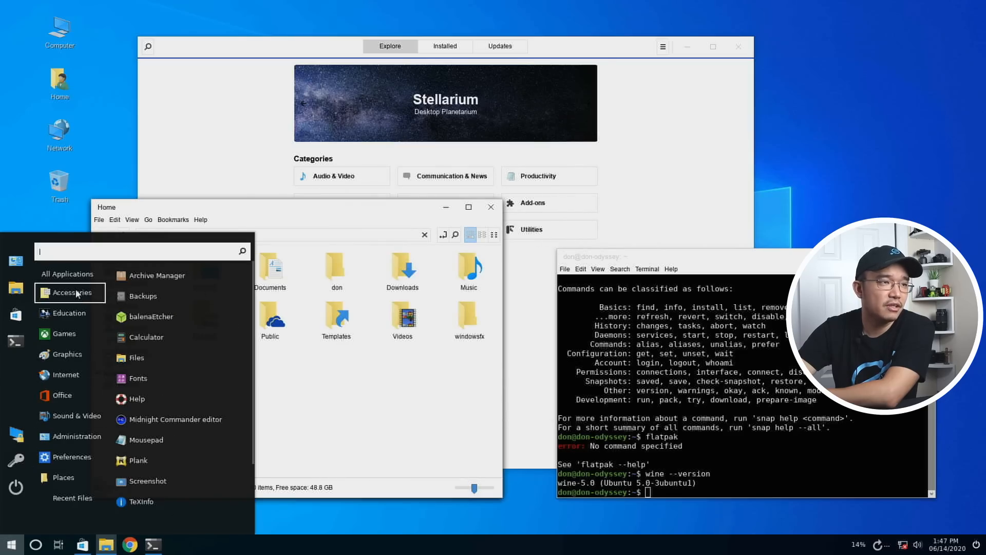
pyautogui.moveTo(180, 317)
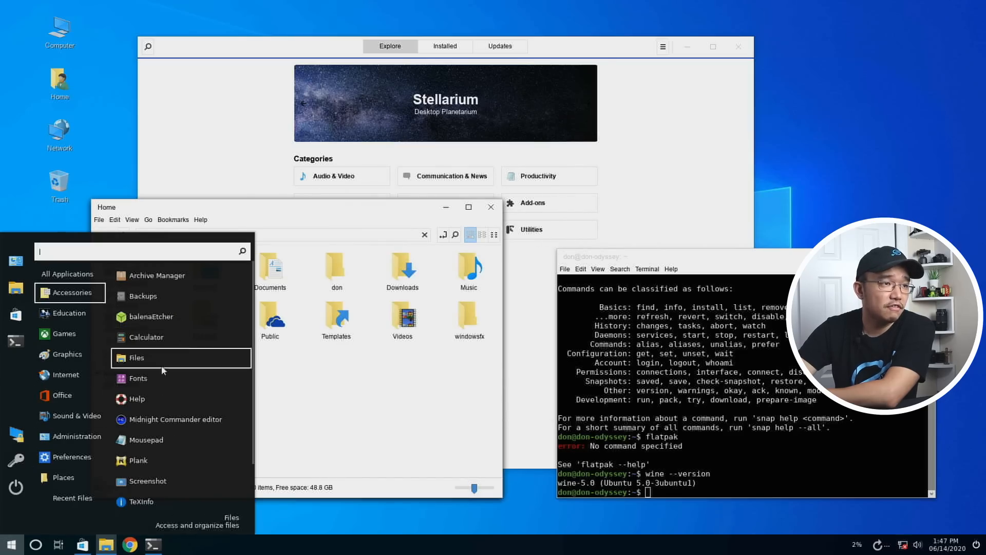
pyautogui.moveTo(176, 419)
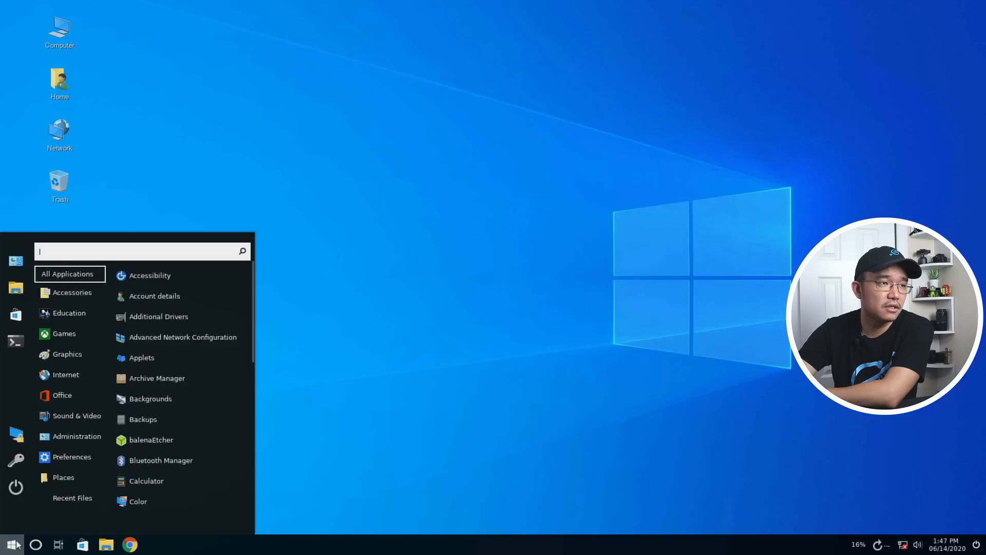
# Browse Accessories, open and close Image Viewer, then show the Office category.
pyautogui.click(71, 292)
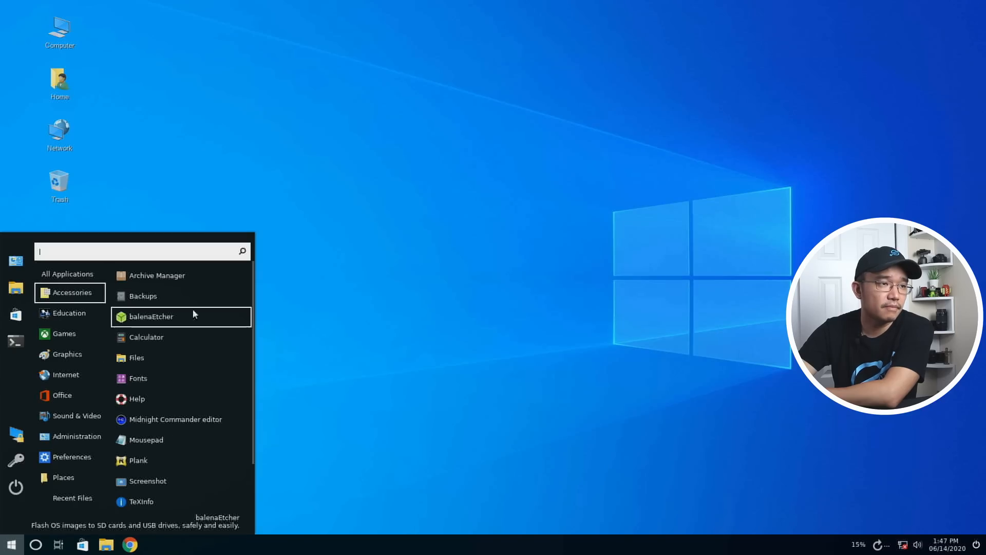
pyautogui.moveTo(163, 460)
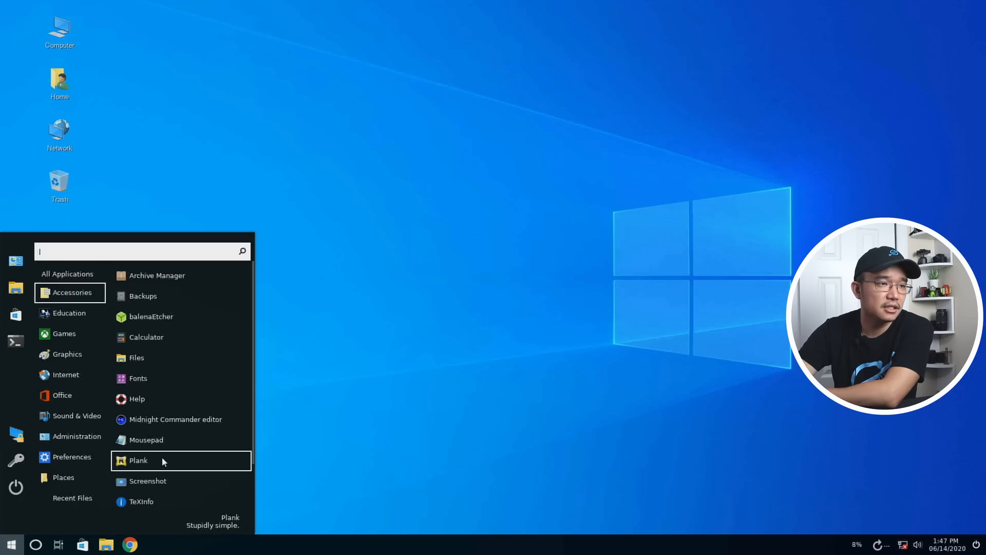
pyautogui.moveTo(170, 501)
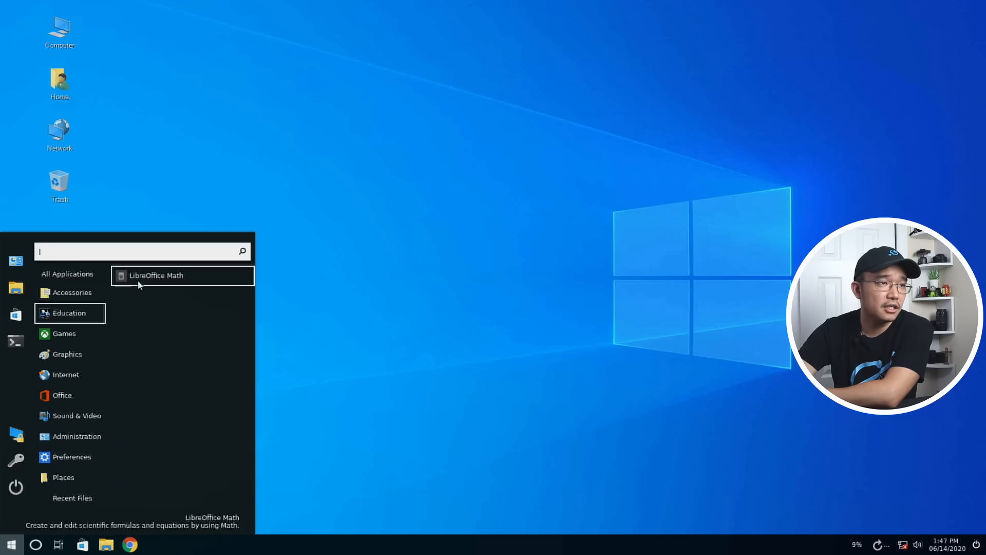
pyautogui.moveTo(64, 333)
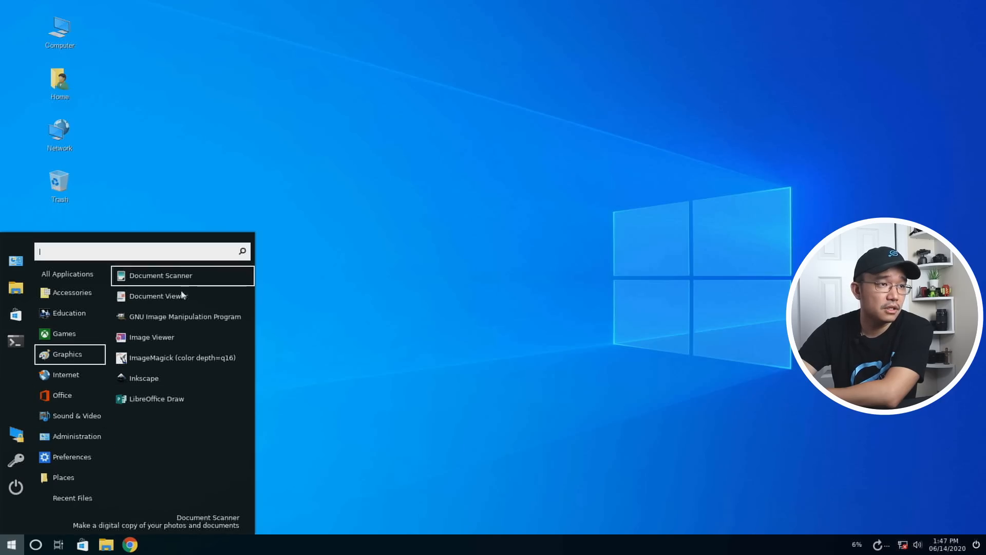
pyautogui.click(12, 544)
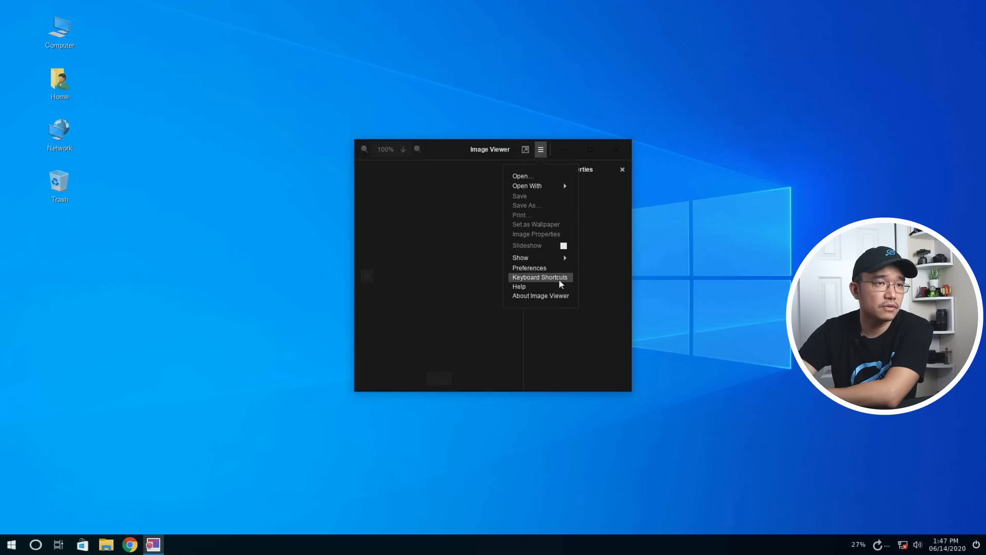
pyautogui.click(540, 296)
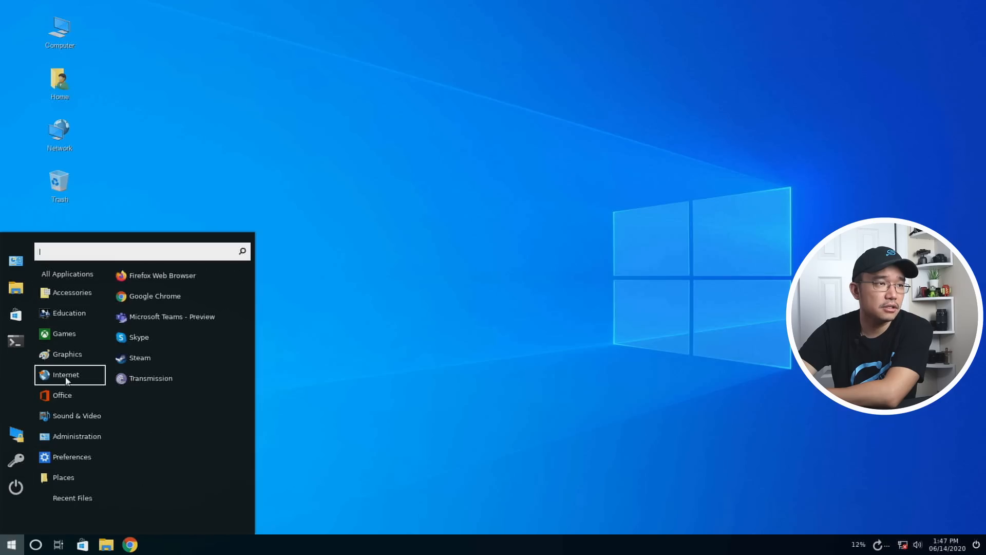
pyautogui.moveTo(154, 296)
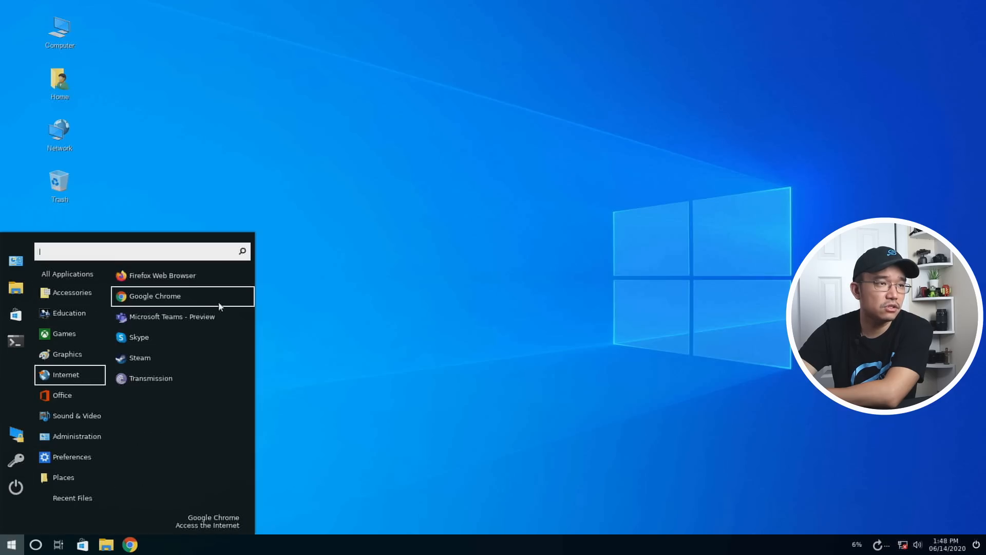
pyautogui.moveTo(170, 317)
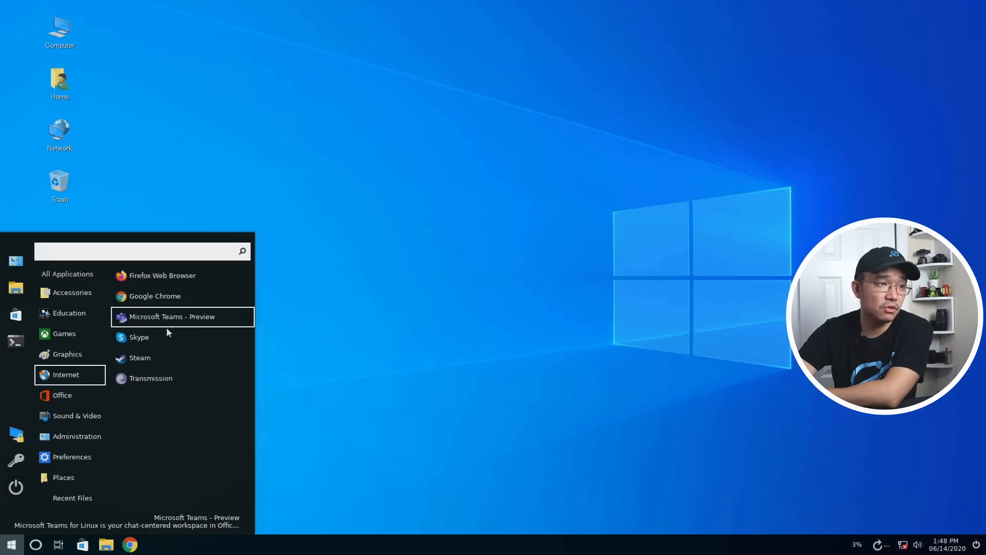
pyautogui.moveTo(151, 357)
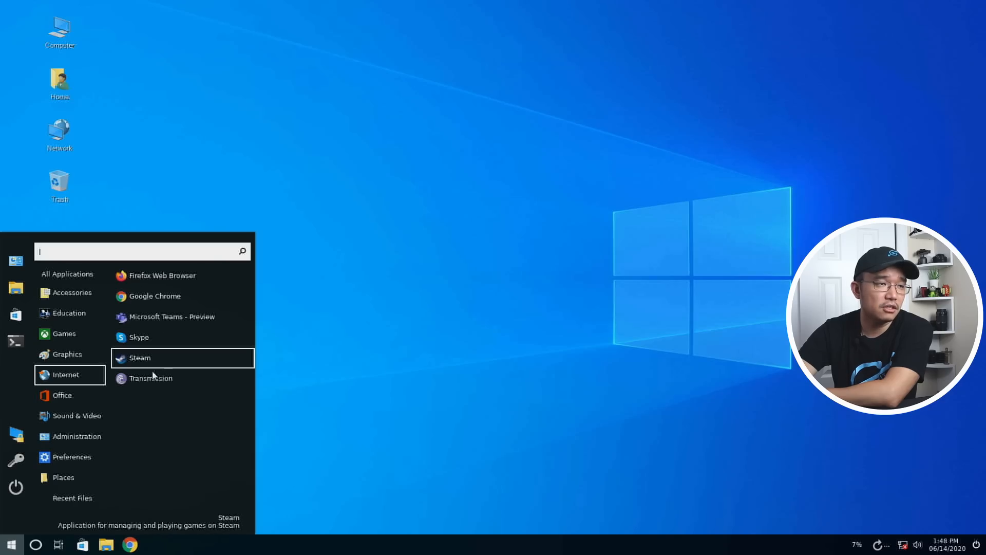
pyautogui.moveTo(150, 378)
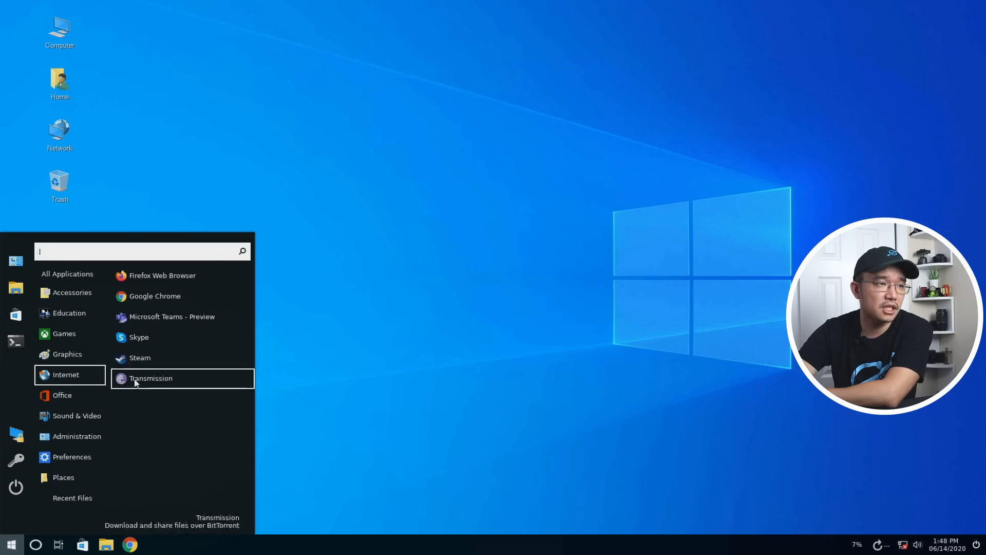
pyautogui.click(61, 395)
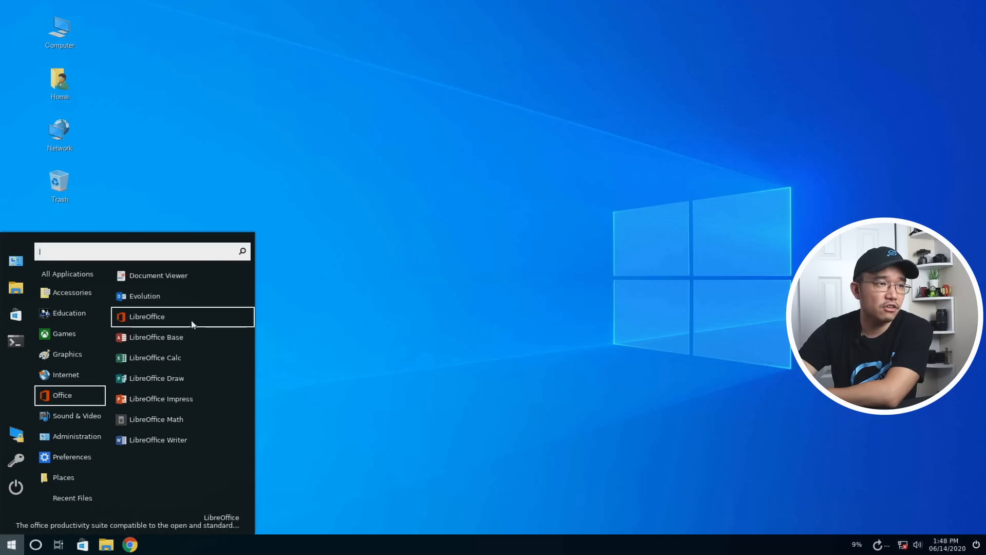
pyautogui.moveTo(49, 403)
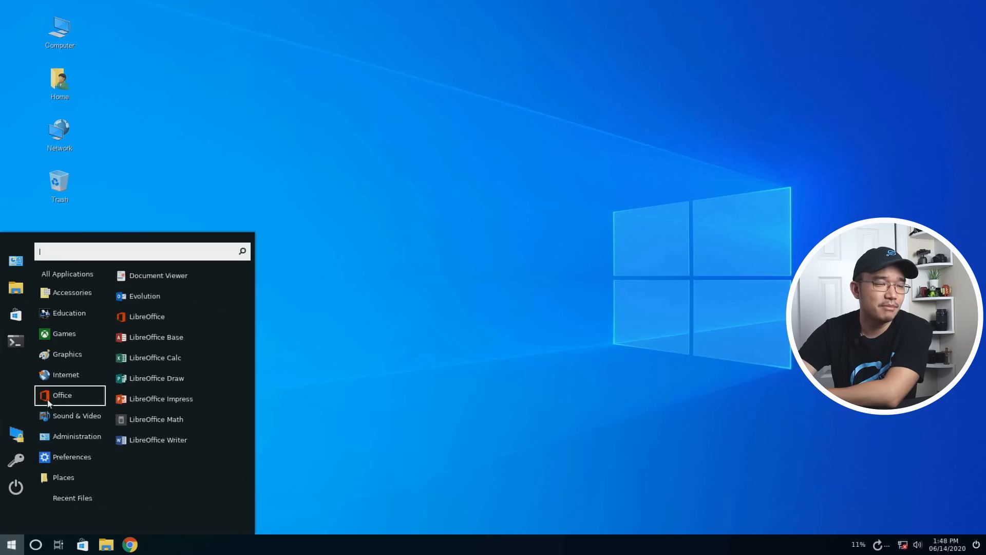
pyautogui.moveTo(160, 301)
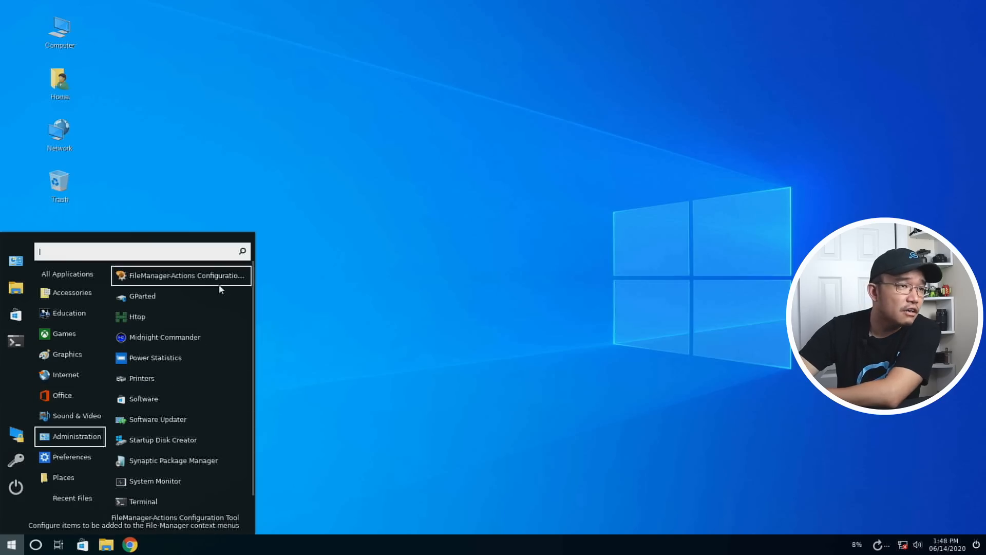
pyautogui.moveTo(155, 357)
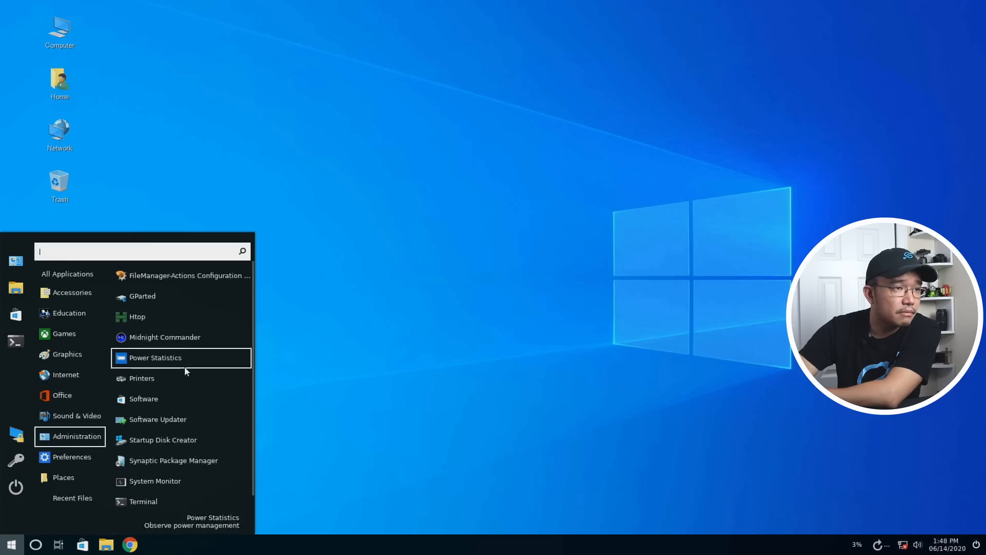
pyautogui.moveTo(163, 439)
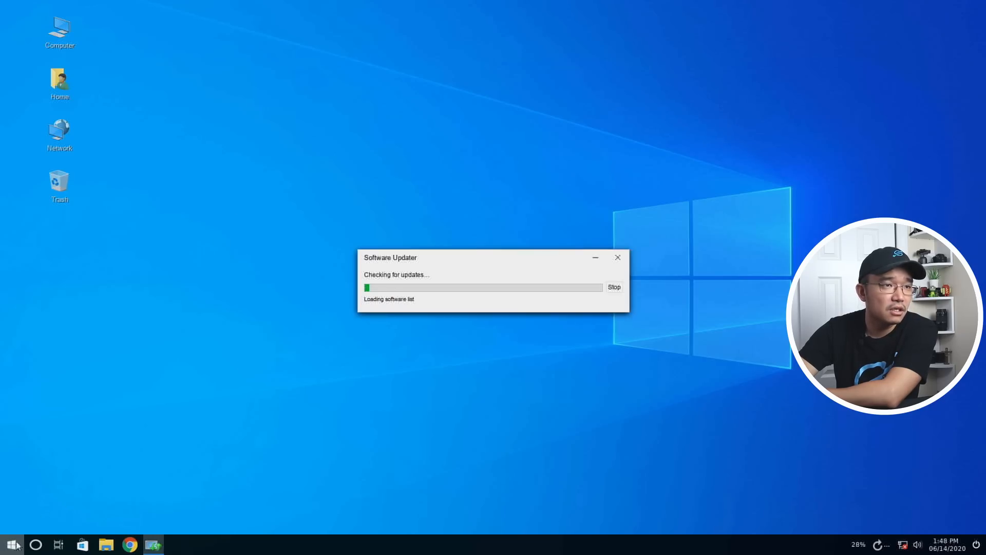
# Dismiss the Software Updater failure and authenticate with the administrator password.
pyautogui.click(11, 544)
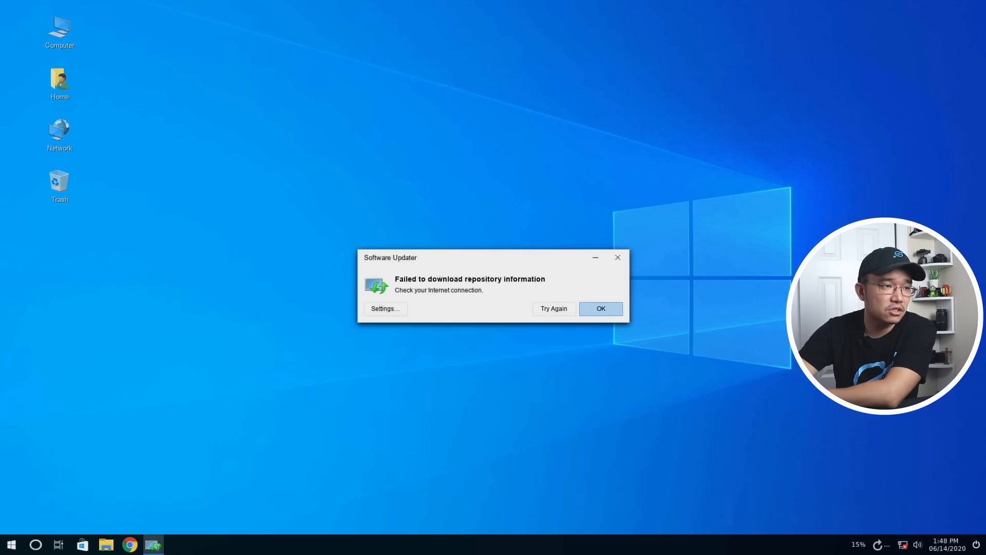
pyautogui.click(10, 545)
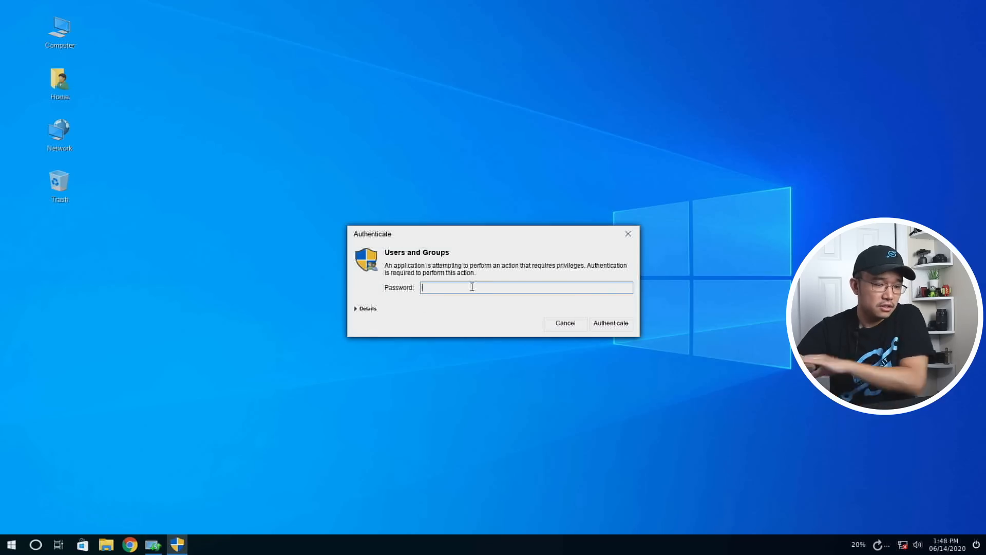
pyautogui.write('password')
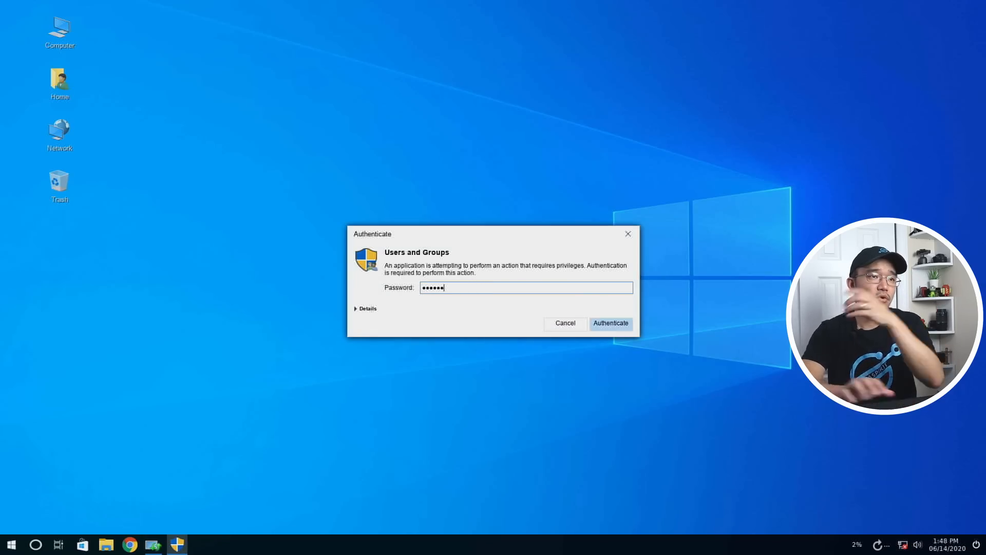
pyautogui.click(610, 322)
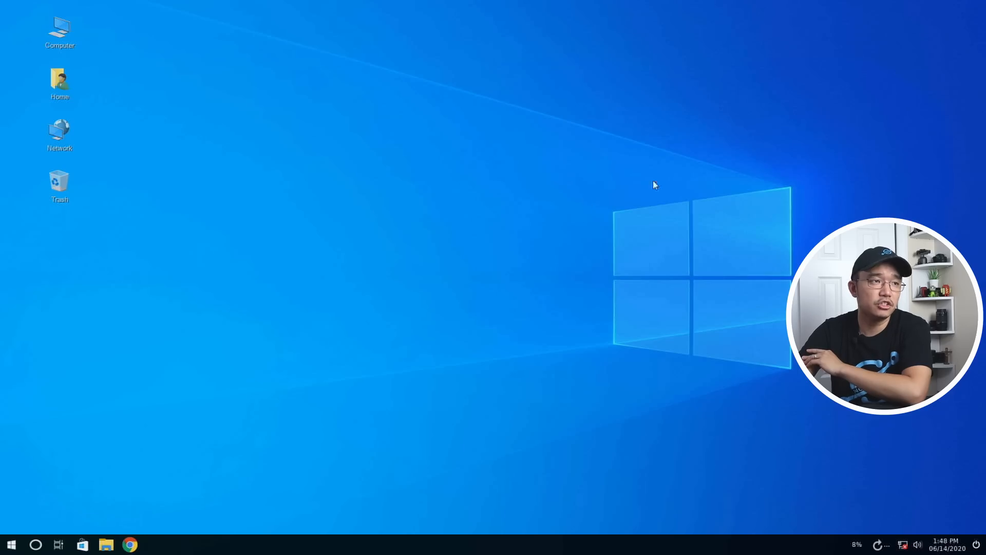
pyautogui.moveTo(31, 531)
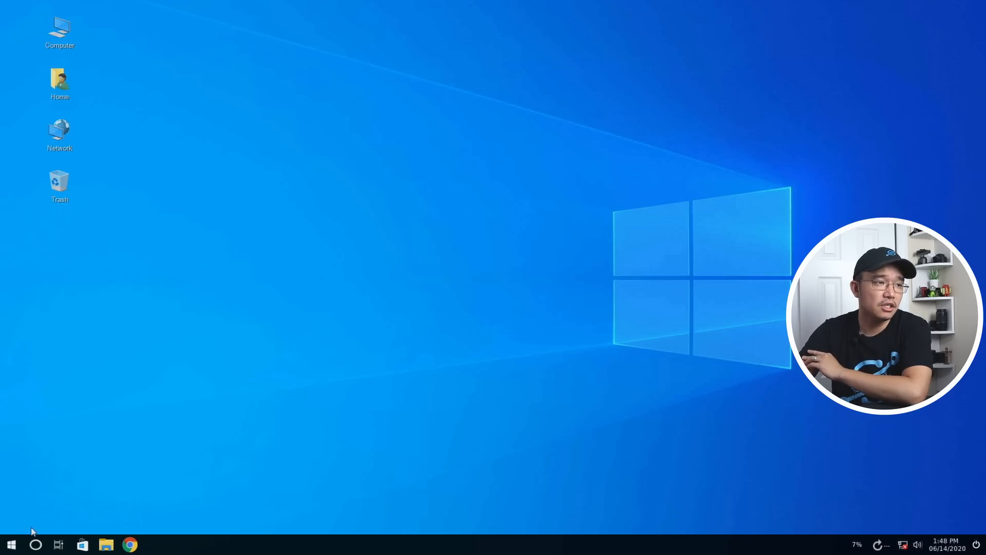
# Browse the menu's Graphics category, open Computer showing two drives, and close Software Center.
pyautogui.click(11, 544)
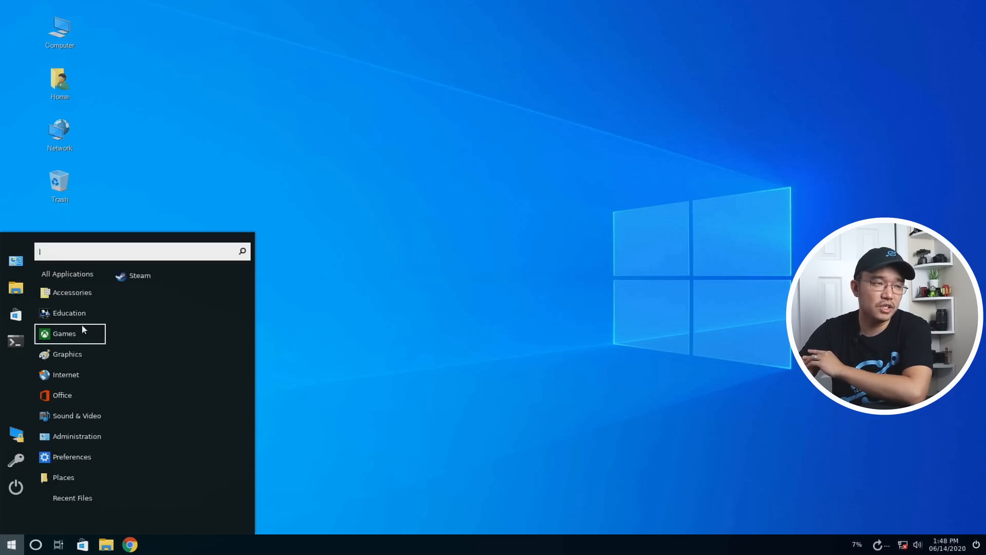
pyautogui.click(67, 274)
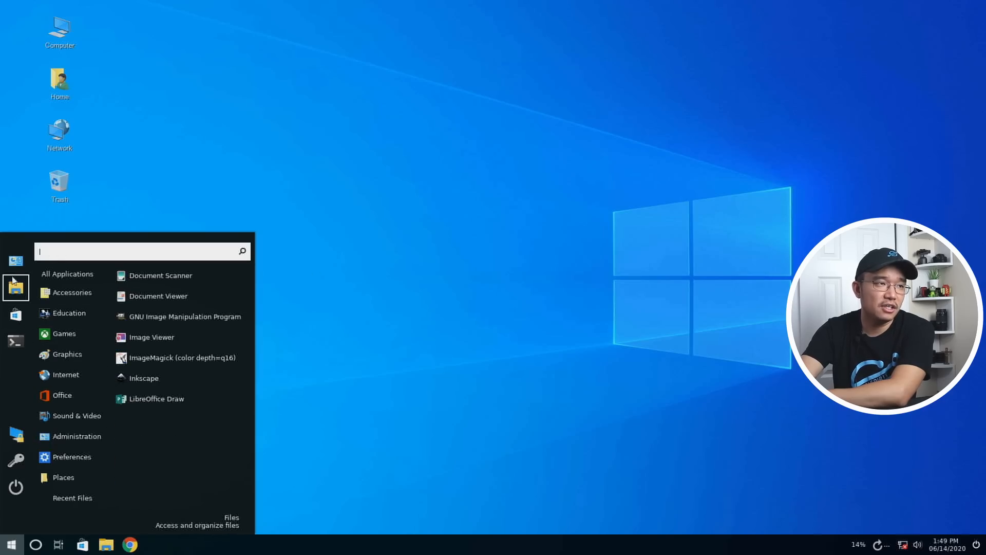
pyautogui.click(11, 544)
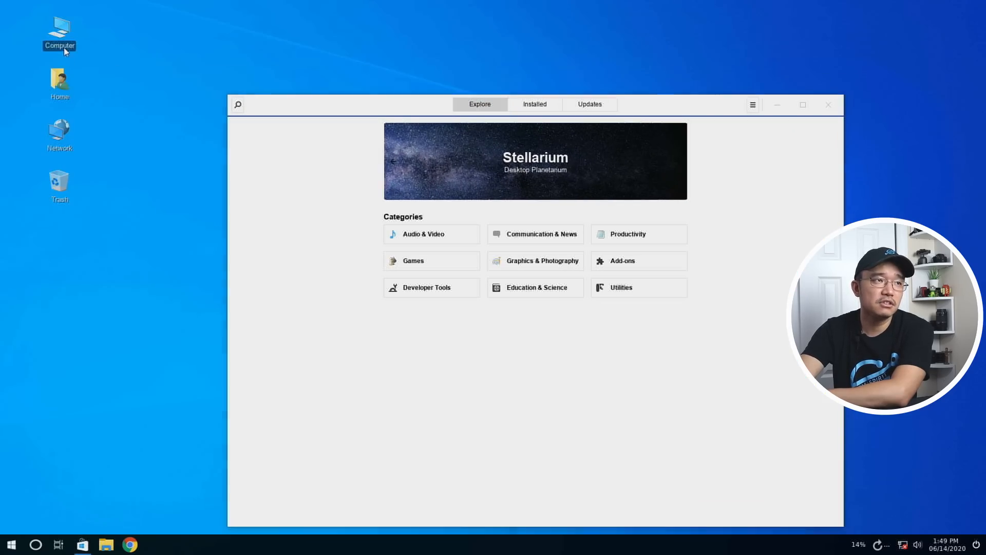
pyautogui.doubleClick(59, 31)
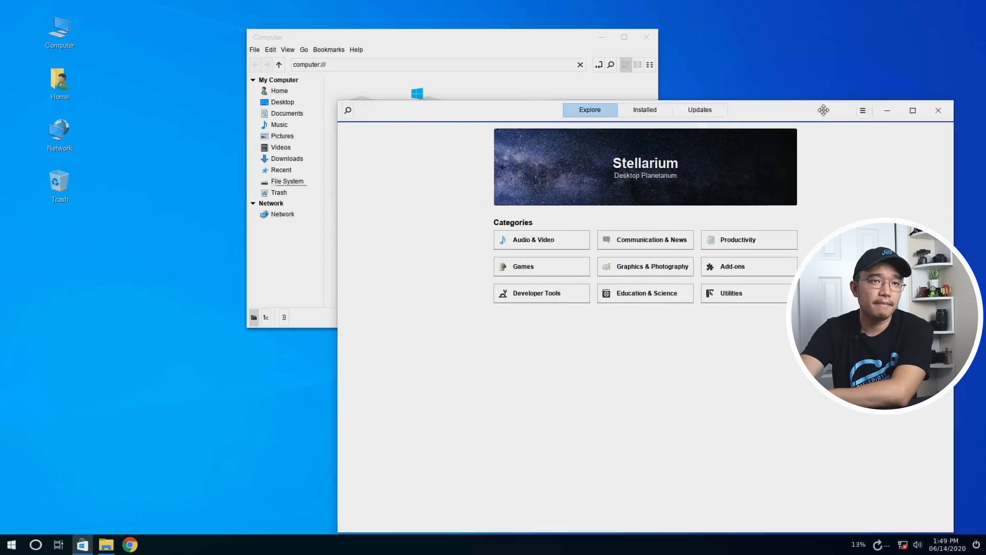
pyautogui.click(938, 110)
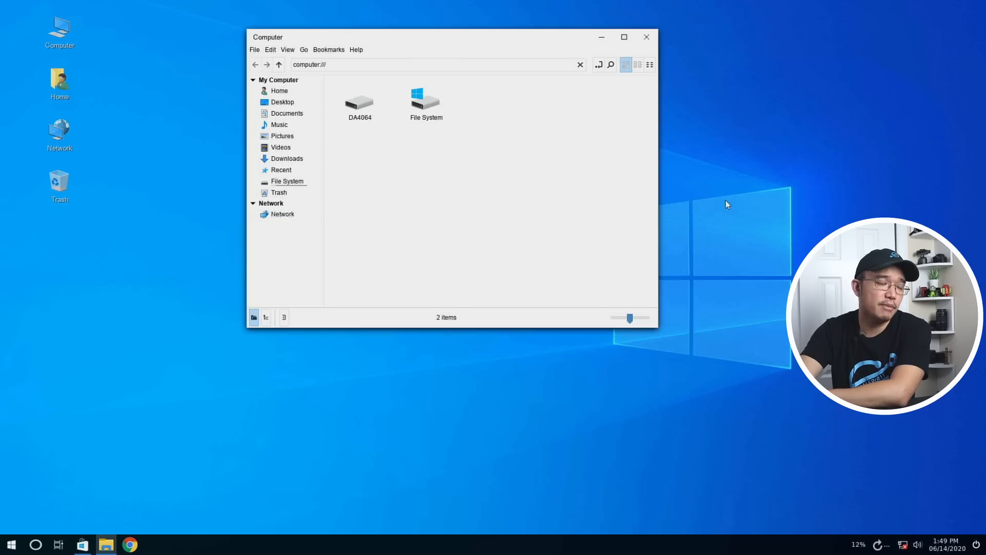
pyautogui.moveTo(134, 442)
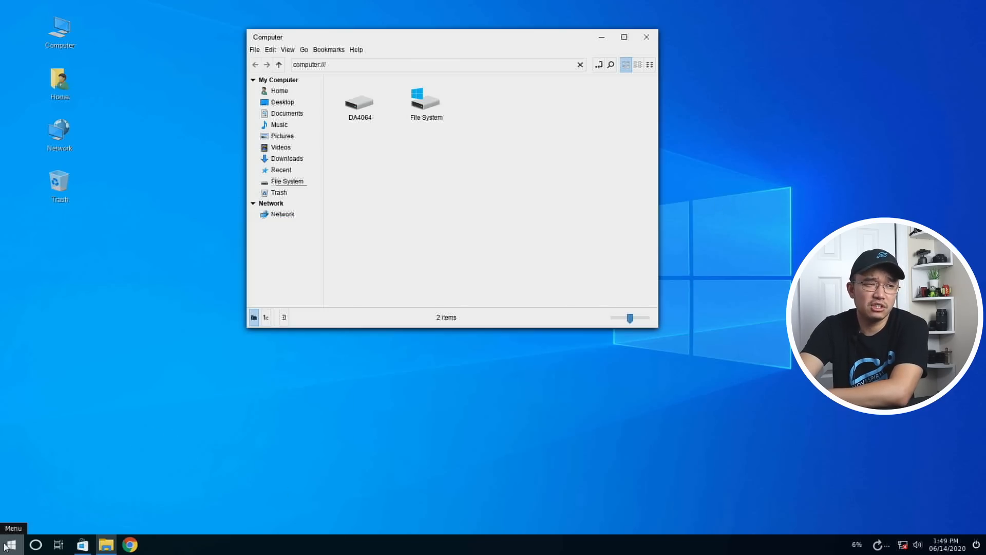
# Open Preferences > Applets and scroll through installed applets like System Tray and Workspace switcher.
pyautogui.click(10, 544)
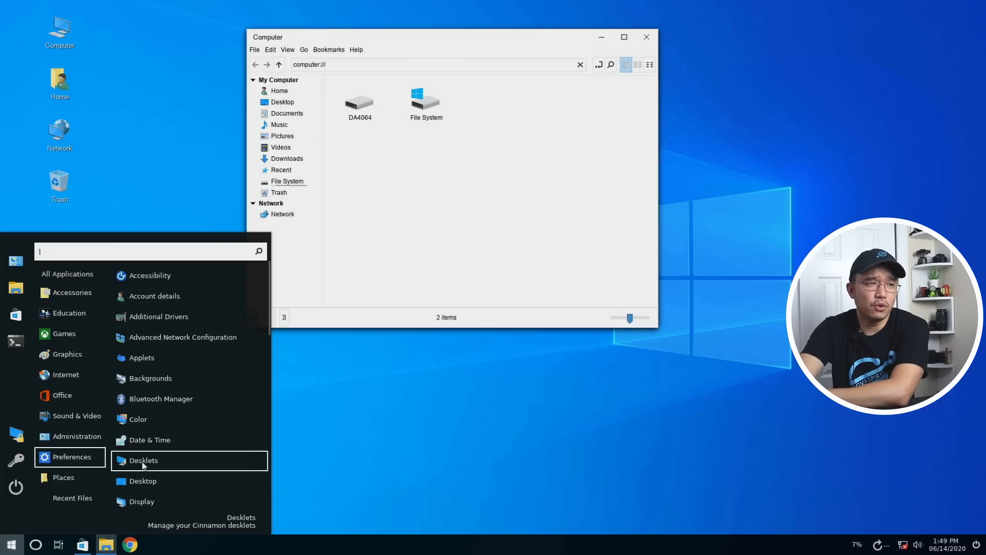
pyautogui.moveTo(144, 357)
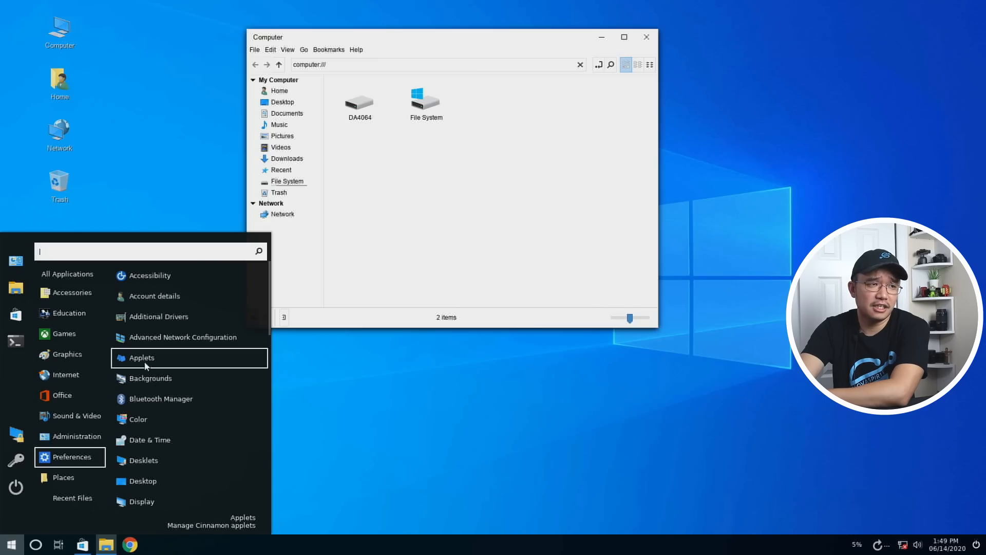
pyautogui.click(542, 241)
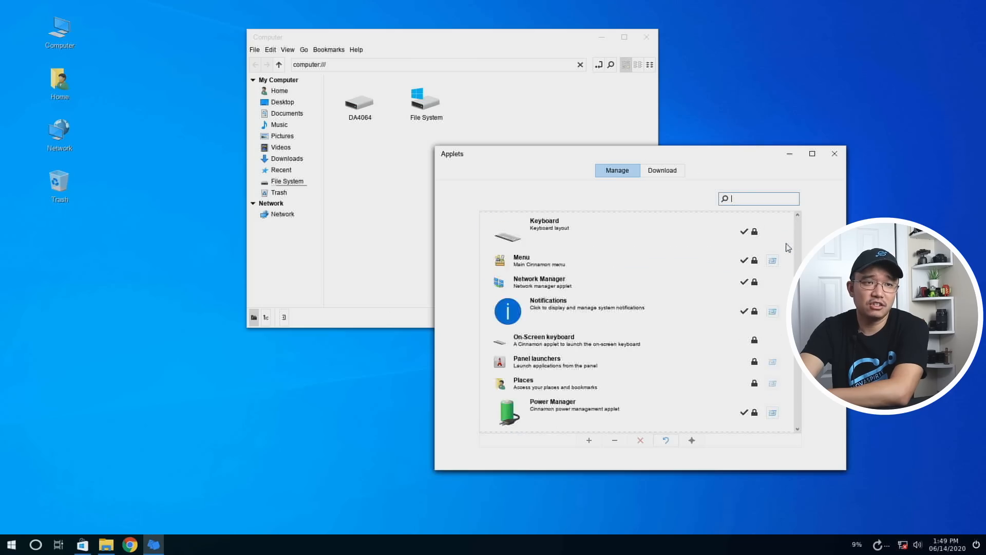
pyautogui.scroll(3)
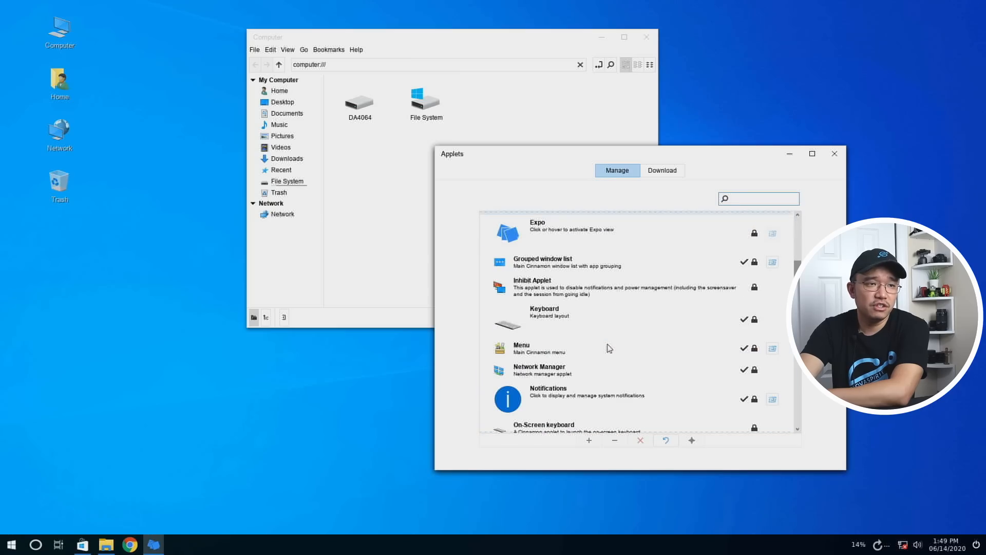
pyautogui.scroll(-3)
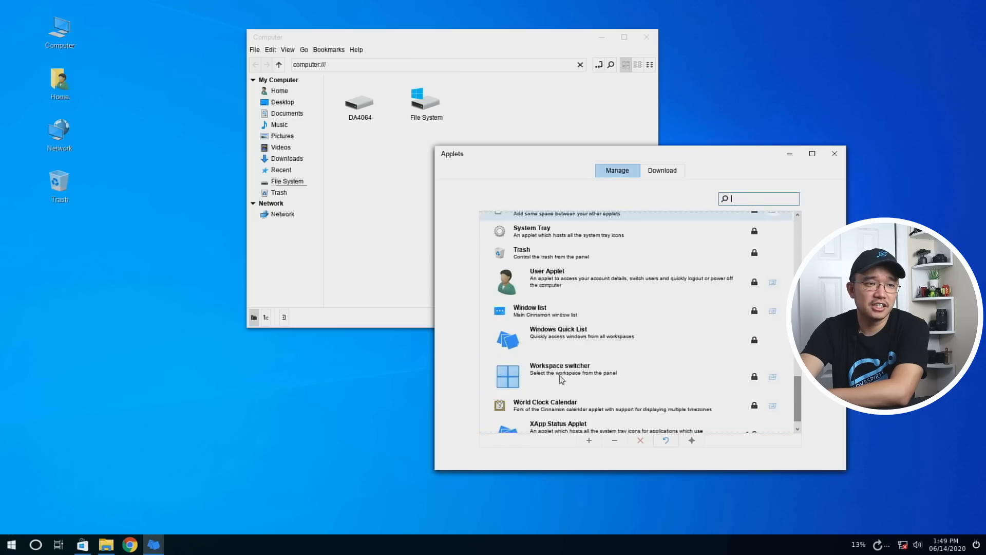
# Close Applets, browse Desktop, Documents and File System, then open the home folder.
pyautogui.click(833, 154)
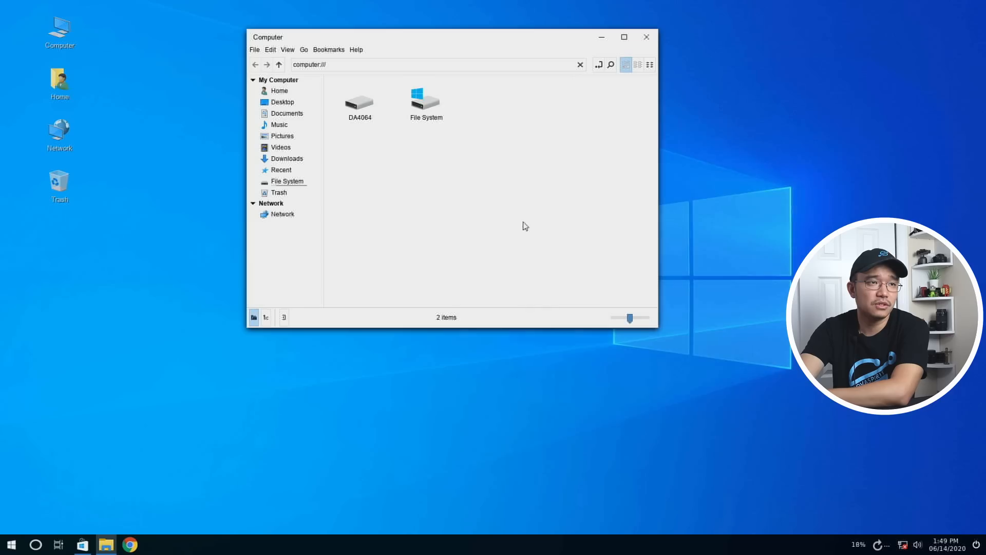
pyautogui.click(283, 101)
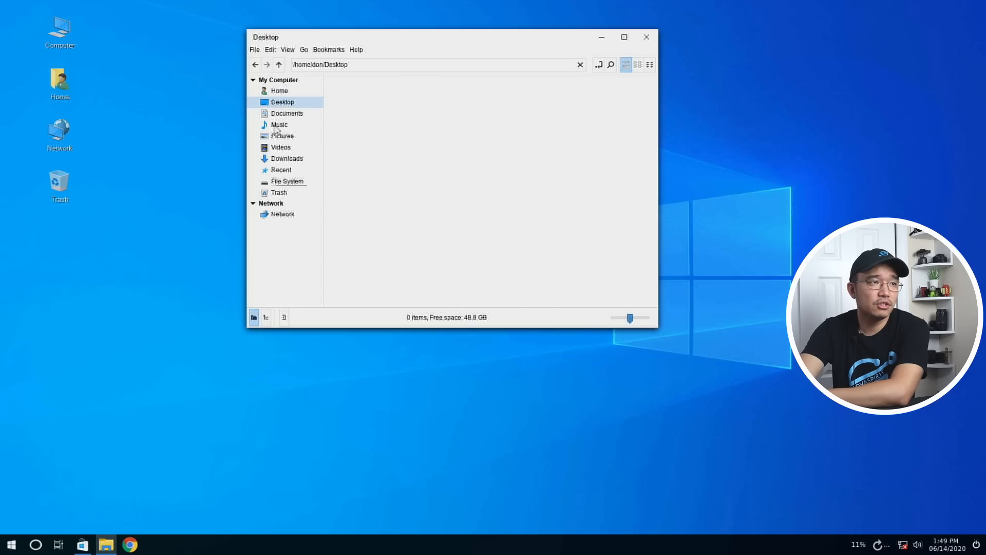
pyautogui.click(287, 113)
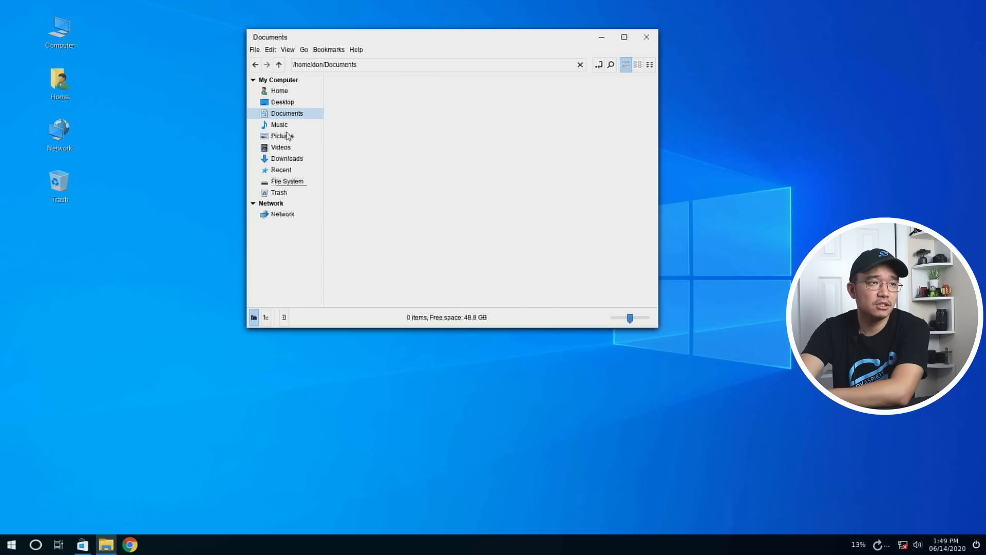
pyautogui.click(287, 181)
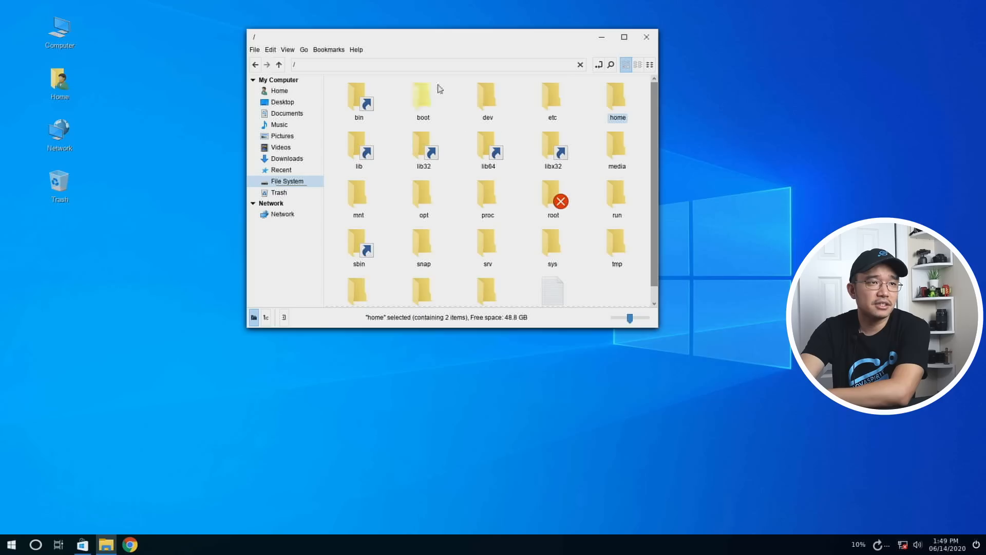
pyautogui.doubleClick(617, 101)
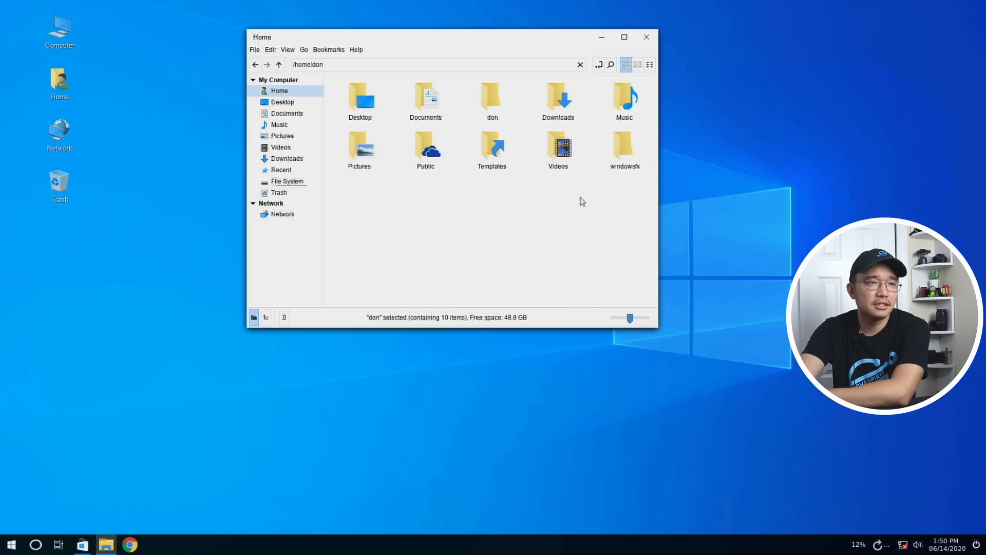
pyautogui.click(141, 352)
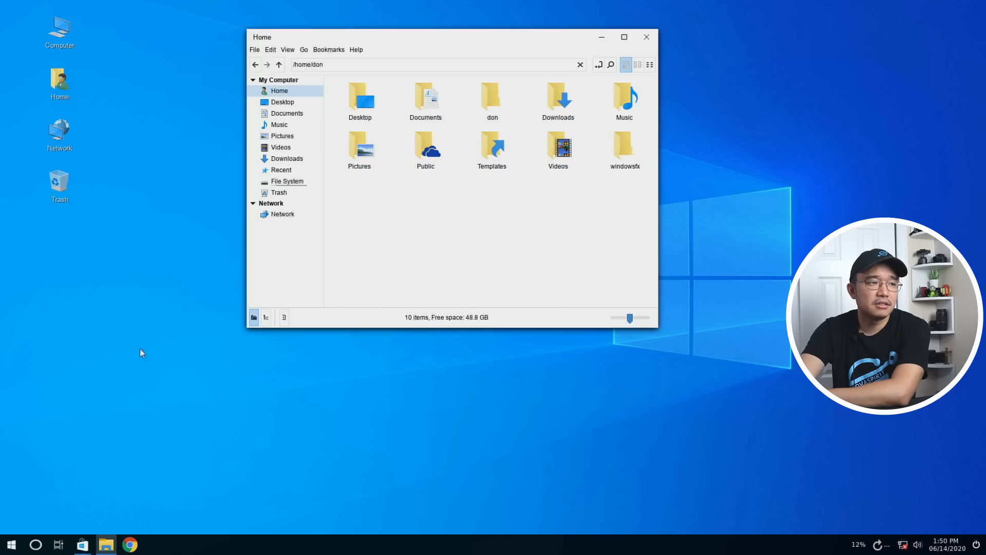
pyautogui.moveTo(10, 543)
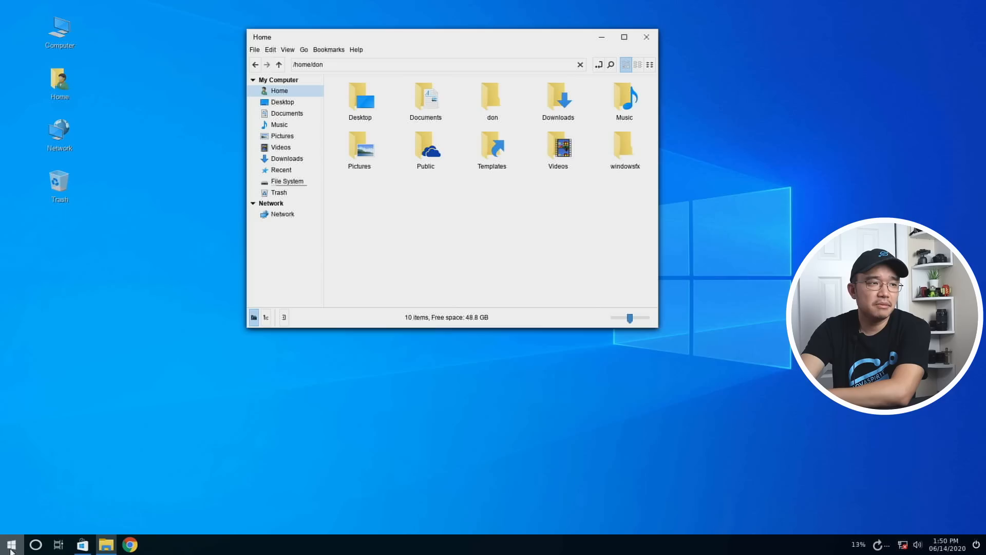
pyautogui.click(10, 544)
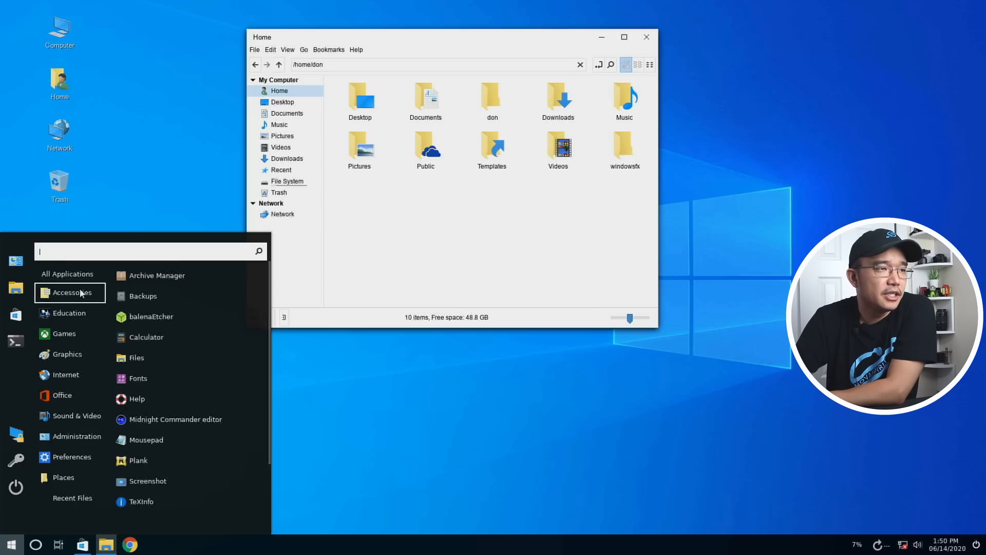
pyautogui.click(67, 274)
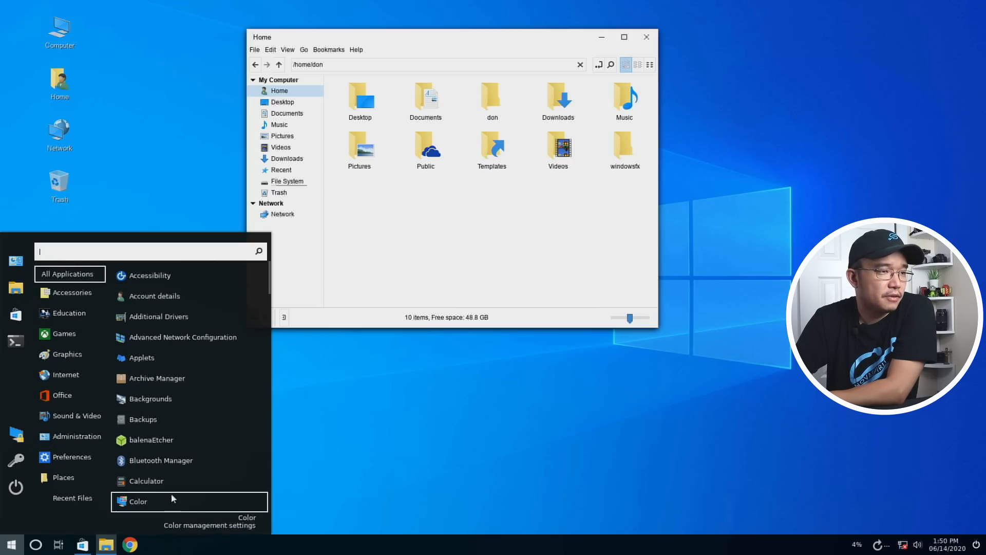
pyautogui.moveTo(459, 395)
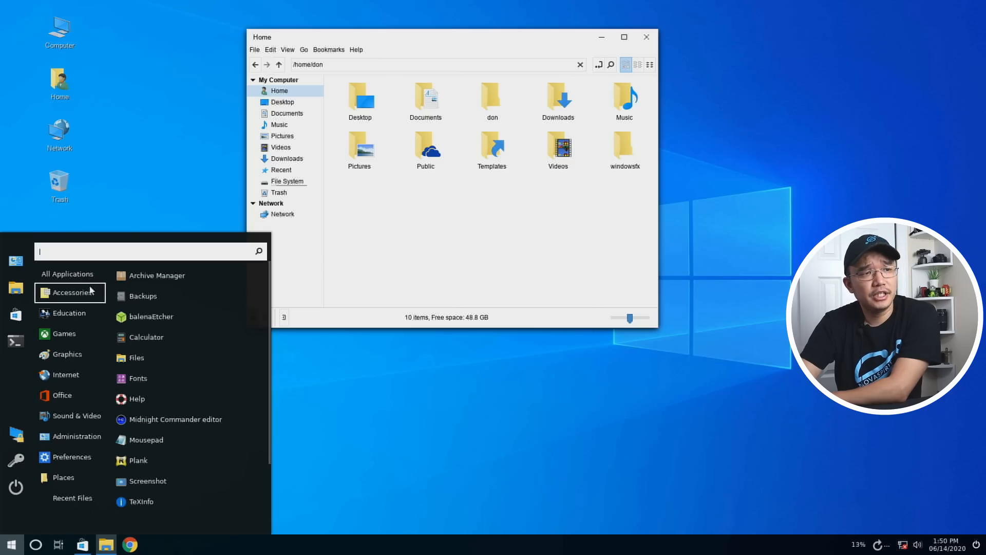
pyautogui.moveTo(176, 261)
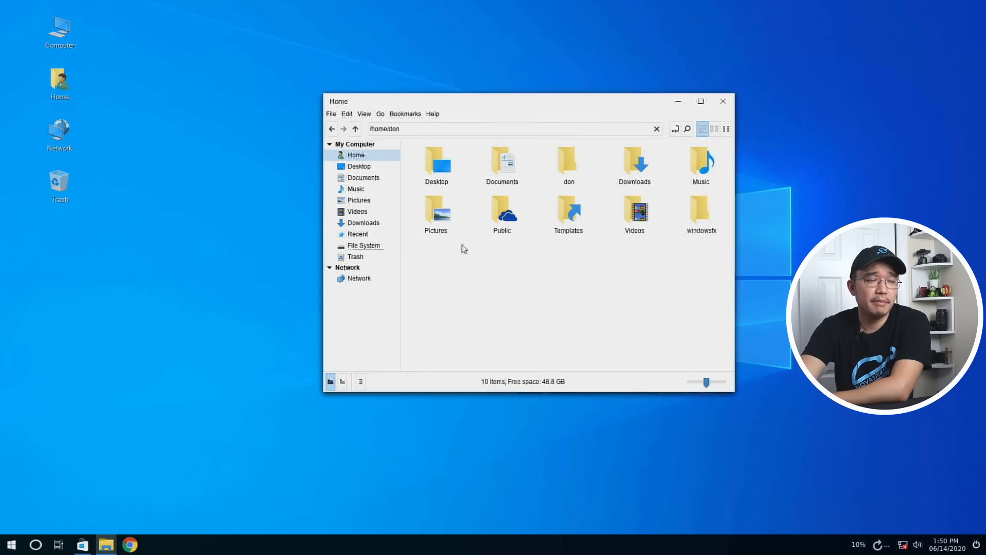
pyautogui.moveTo(317, 317)
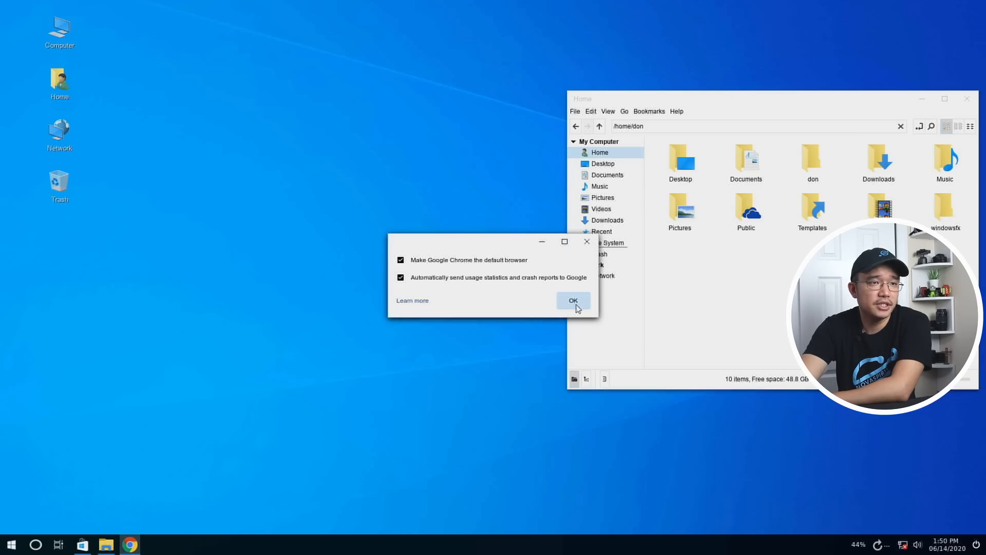
# Accept Chrome's first-run dialog and join the friday Wi-Fi network with its password.
pyautogui.click(573, 300)
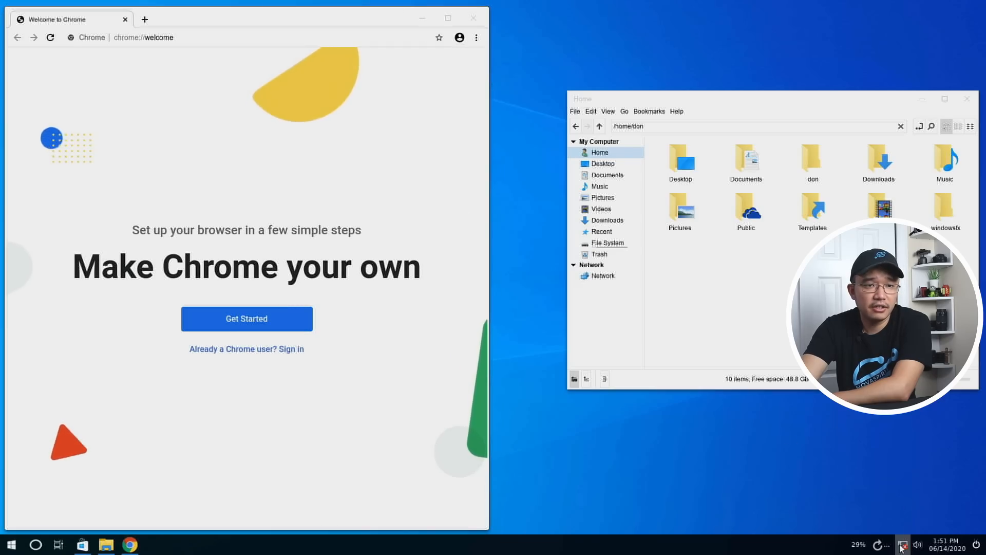
pyautogui.click(902, 544)
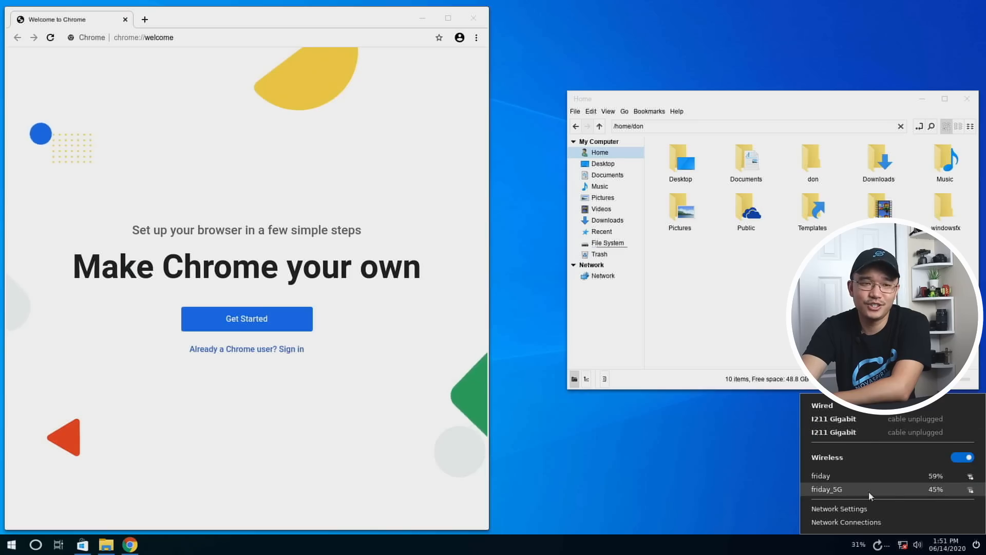
pyautogui.click(821, 474)
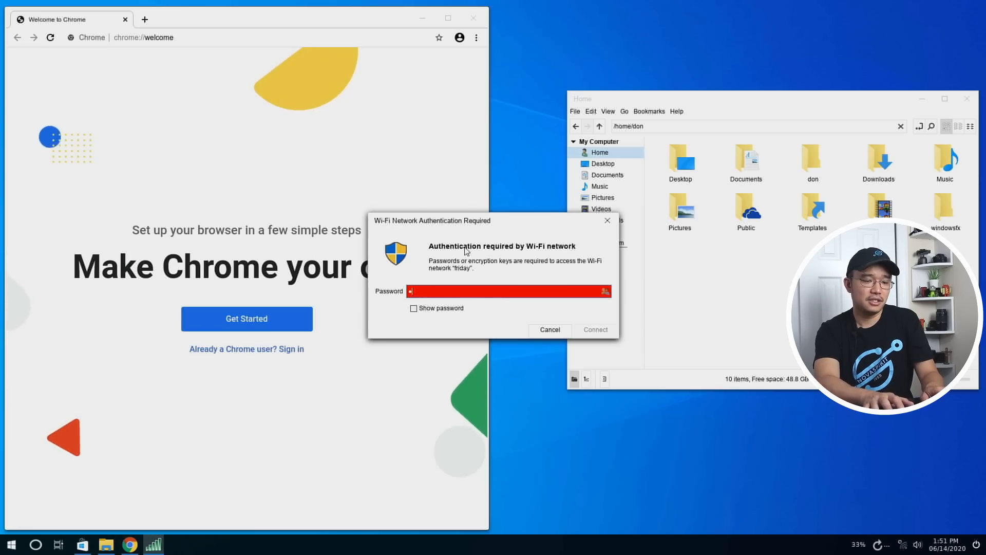
pyautogui.write('password')
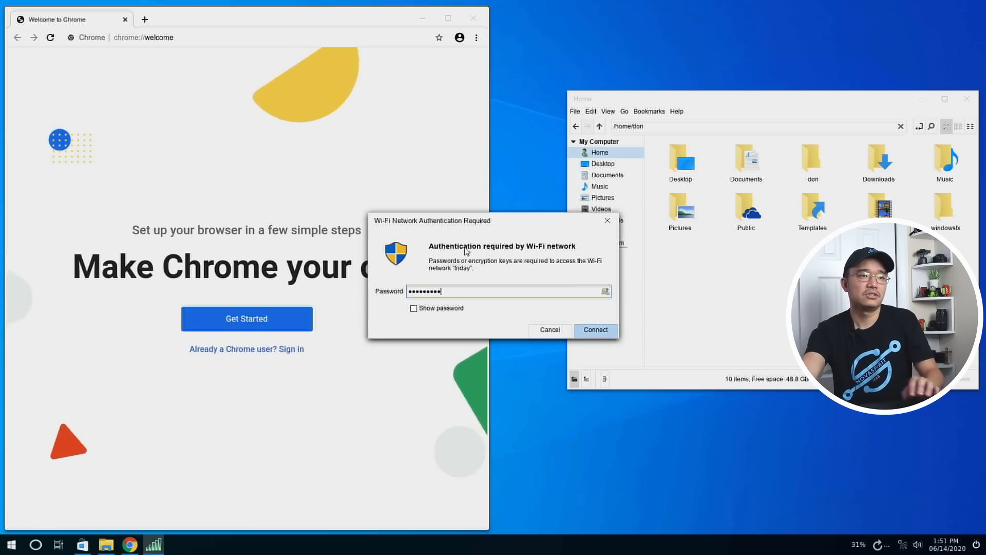
pyautogui.click(594, 330)
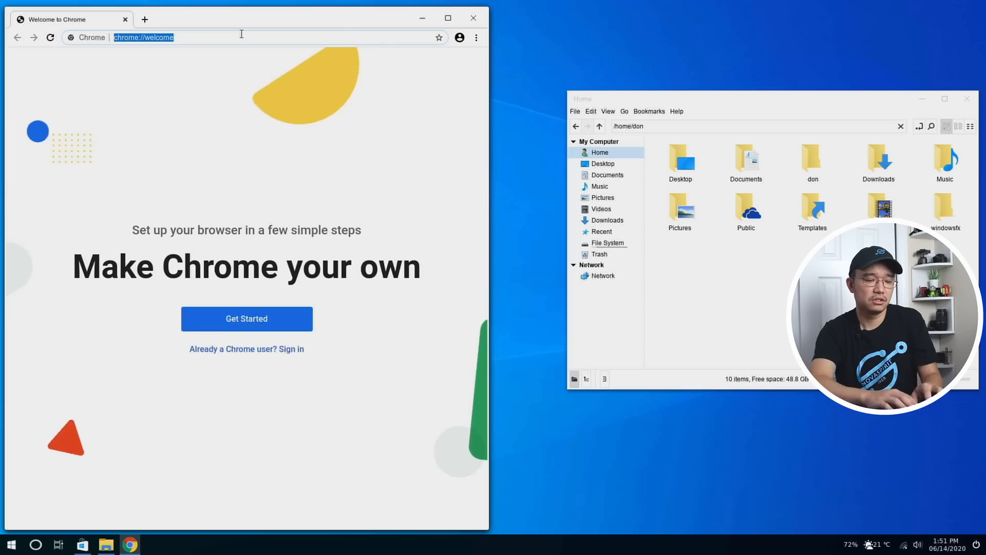
# Load google.com in Chrome's address bar, then minimise the Chrome window.
pyautogui.write('google.com')
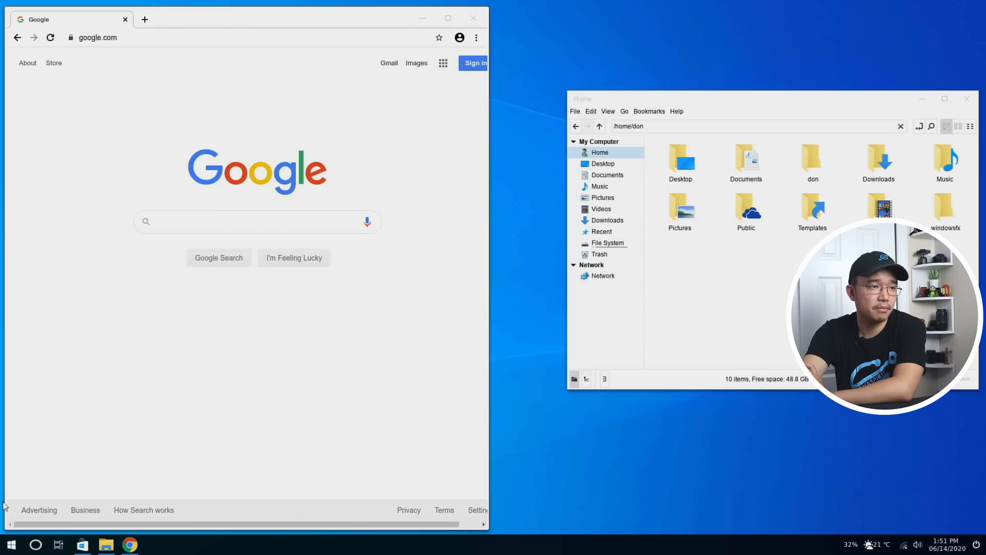
pyautogui.click(11, 543)
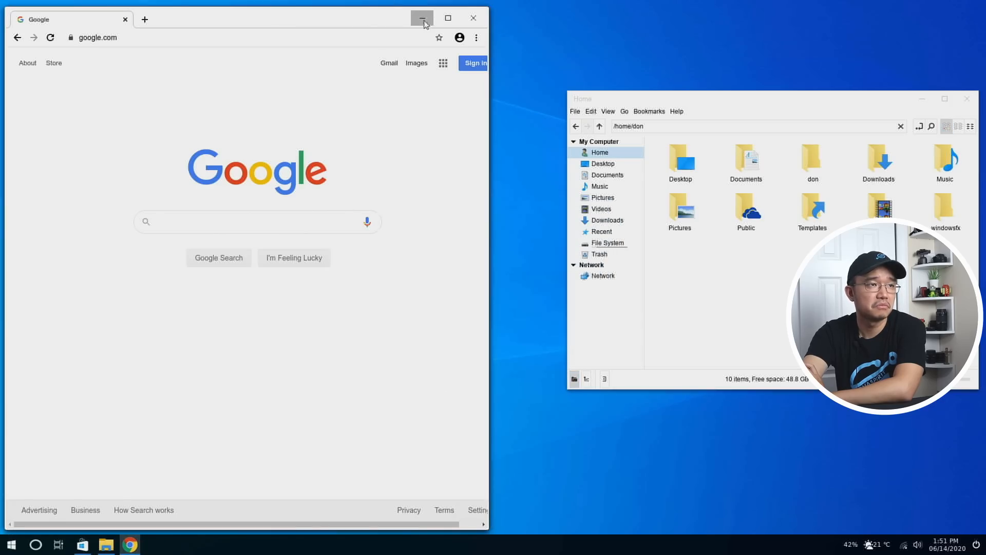
pyautogui.click(420, 18)
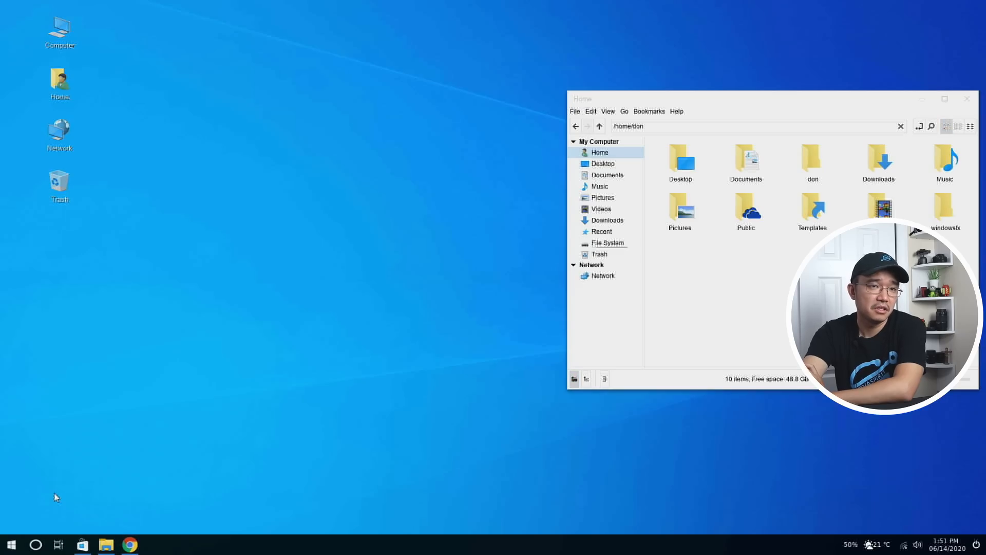